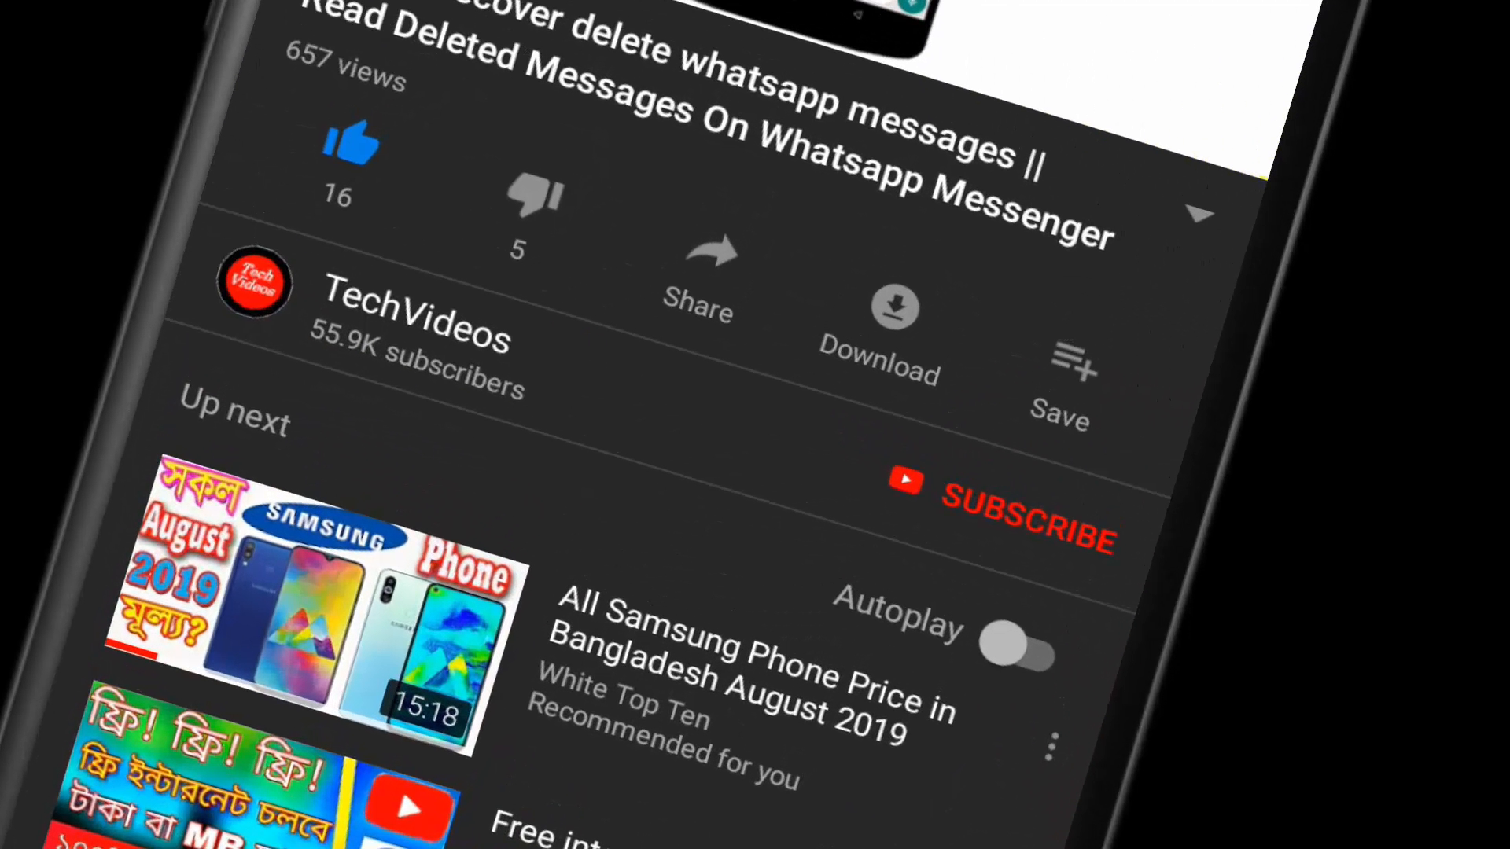
# Step: Subscribe to the TechVideos channel and enable notifications for all new videos
pyautogui.click(1030, 521)
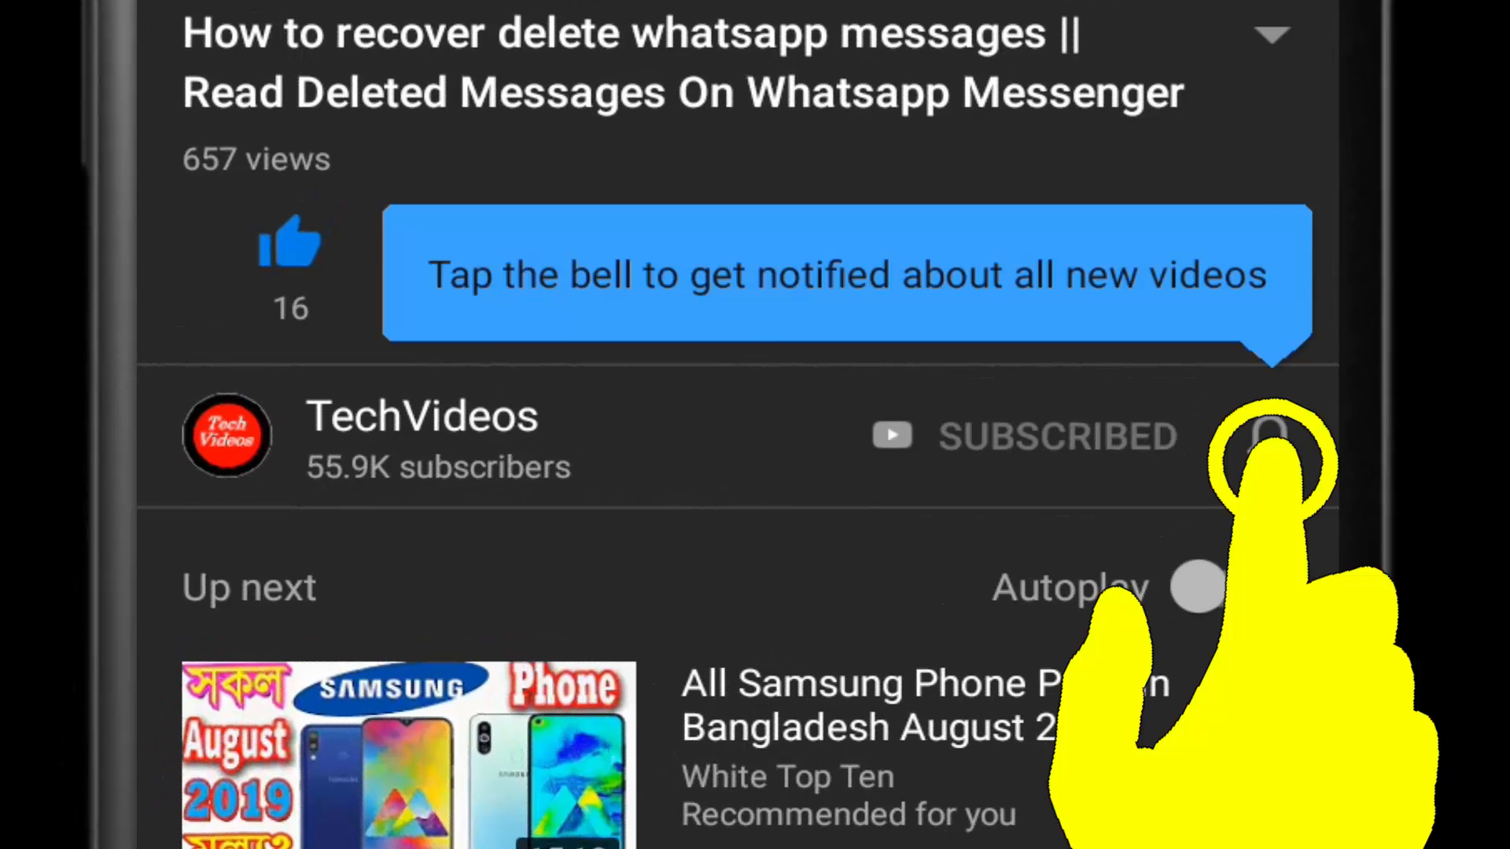
pyautogui.click(1270, 436)
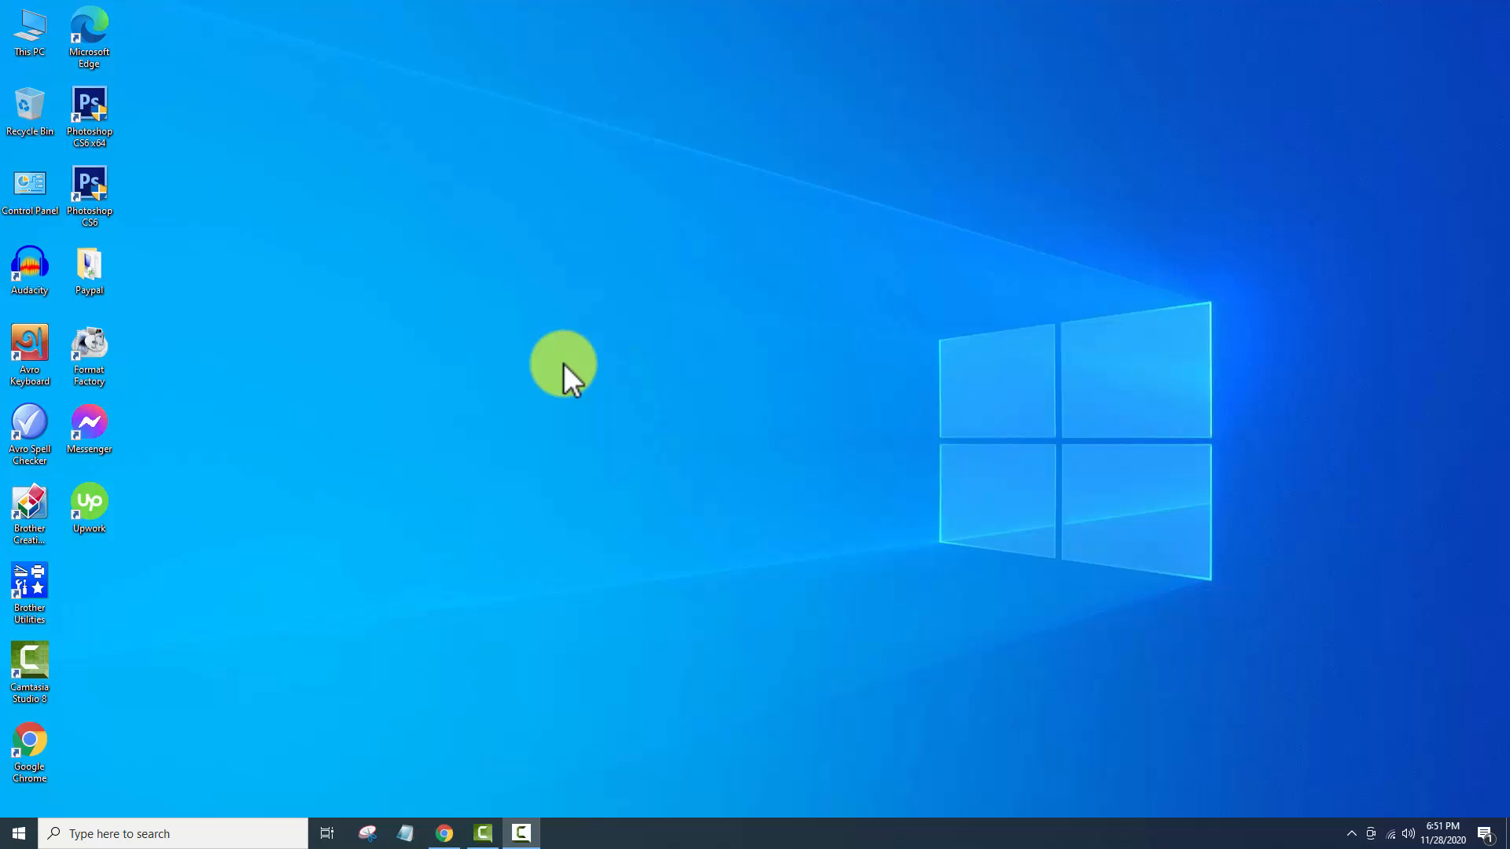
pyautogui.moveTo(444, 833)
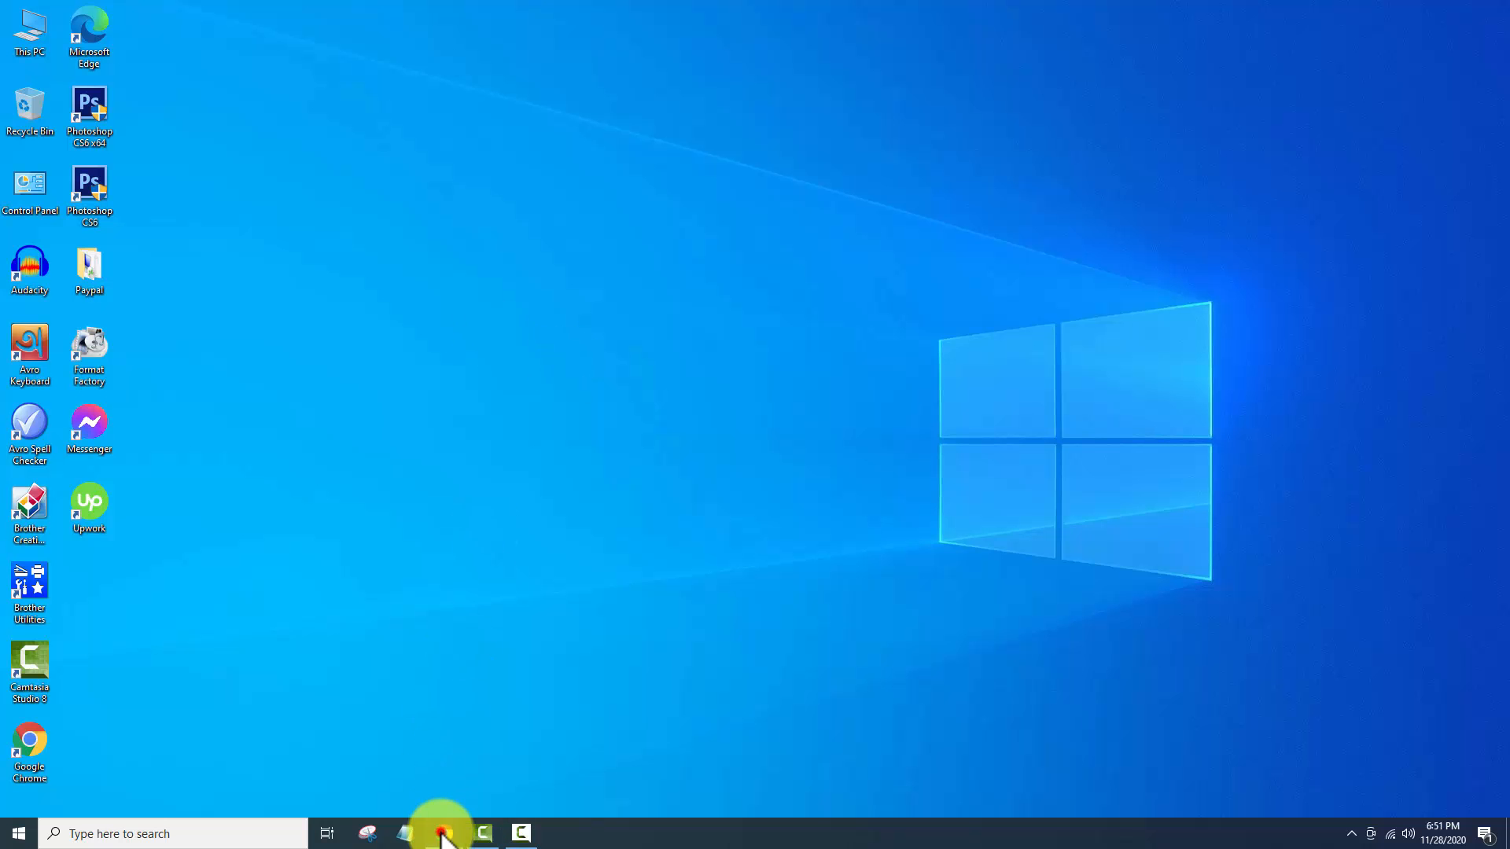
# Step: Launch Google Chrome from the taskbar onto the Google home page
pyautogui.click(442, 833)
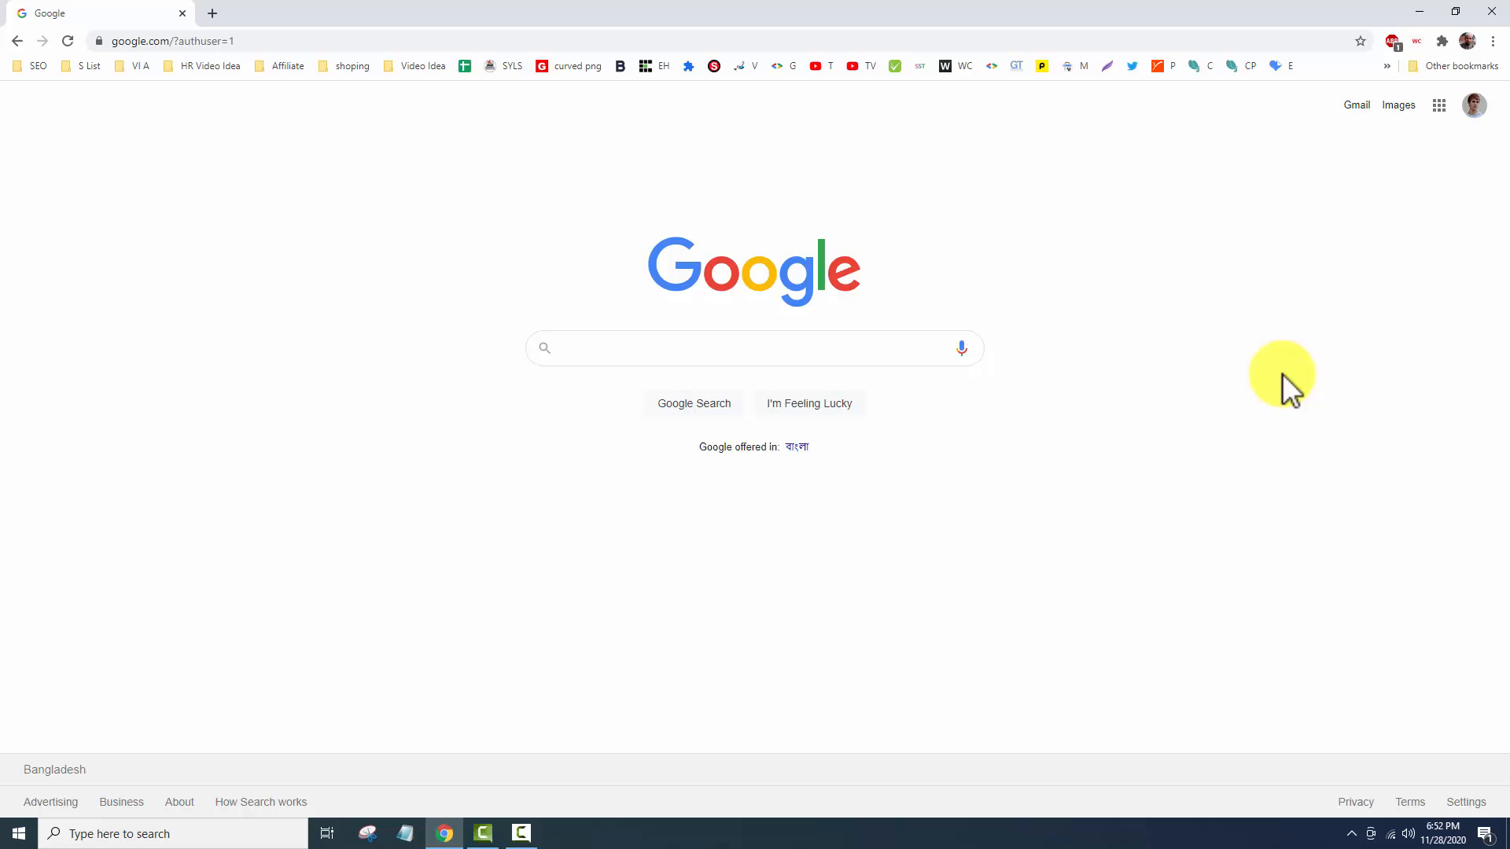
pyautogui.moveTo(1493, 49)
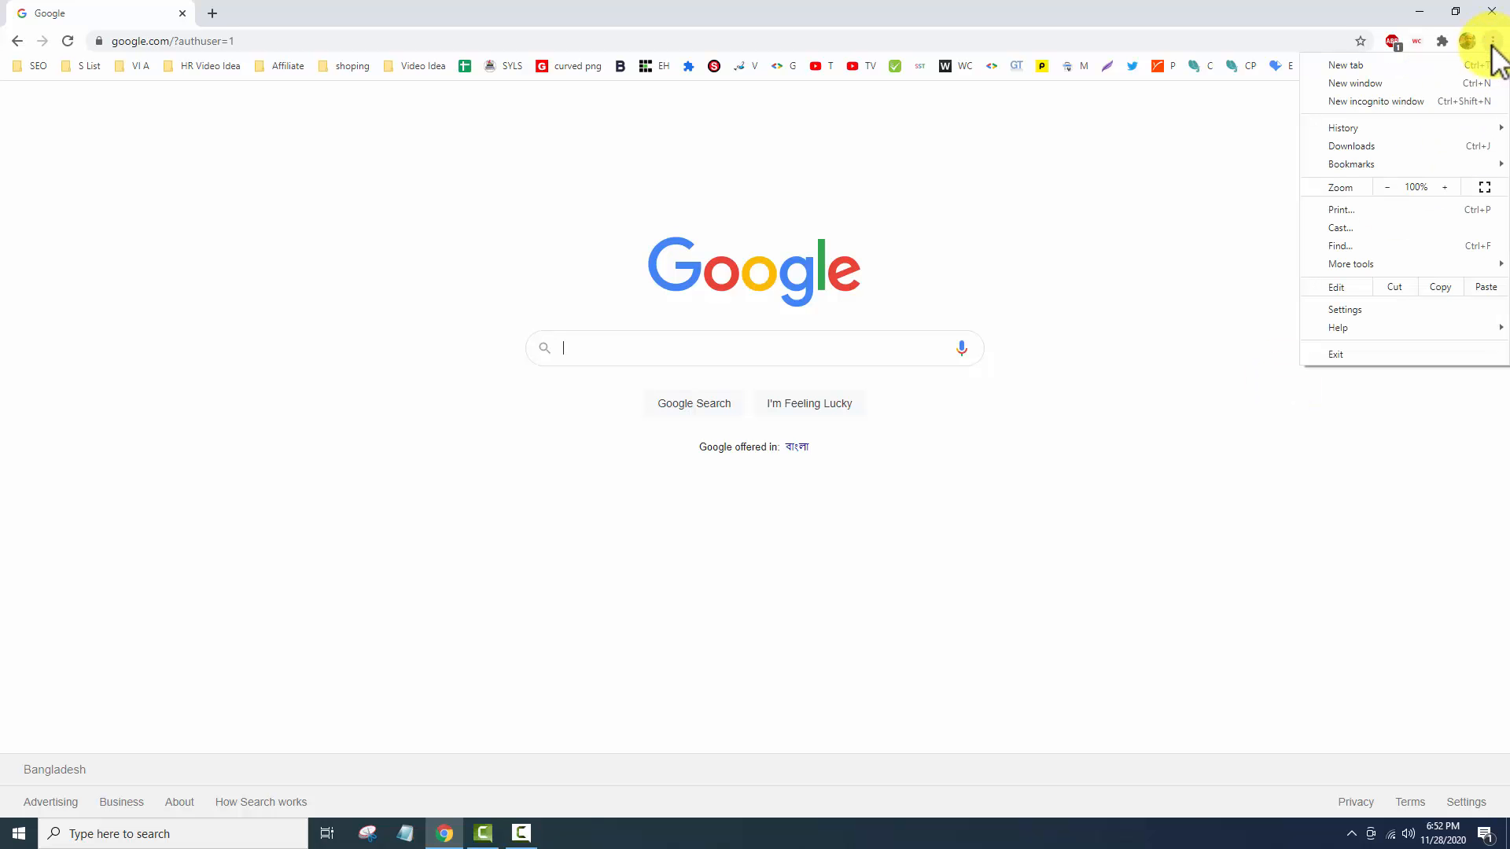
pyautogui.moveTo(1351, 265)
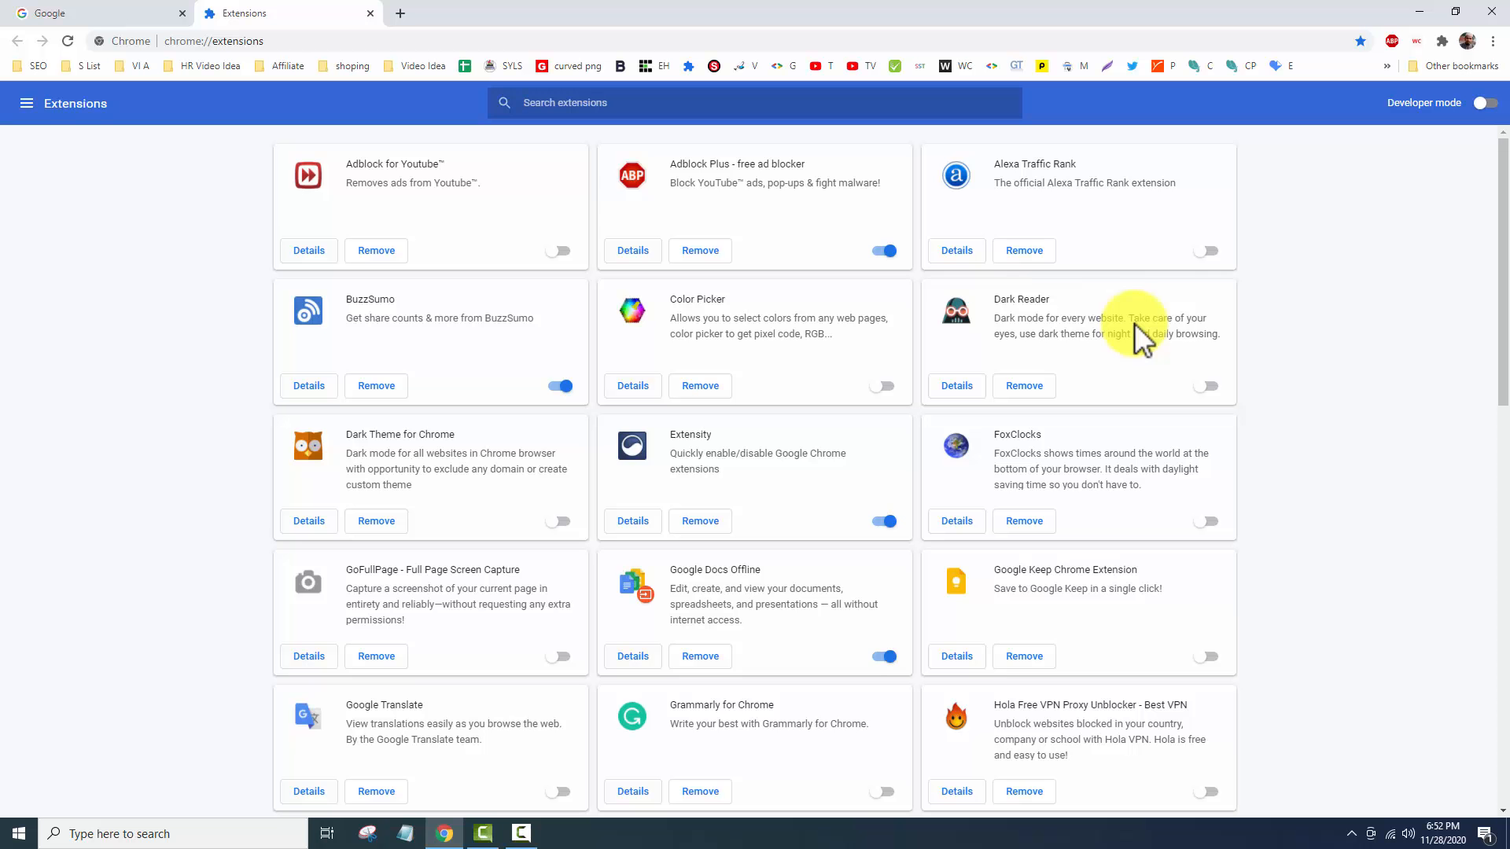
# Step: Review the extensions list and switch off the Word Counter and Extensity extensions
pyautogui.scroll(-3)
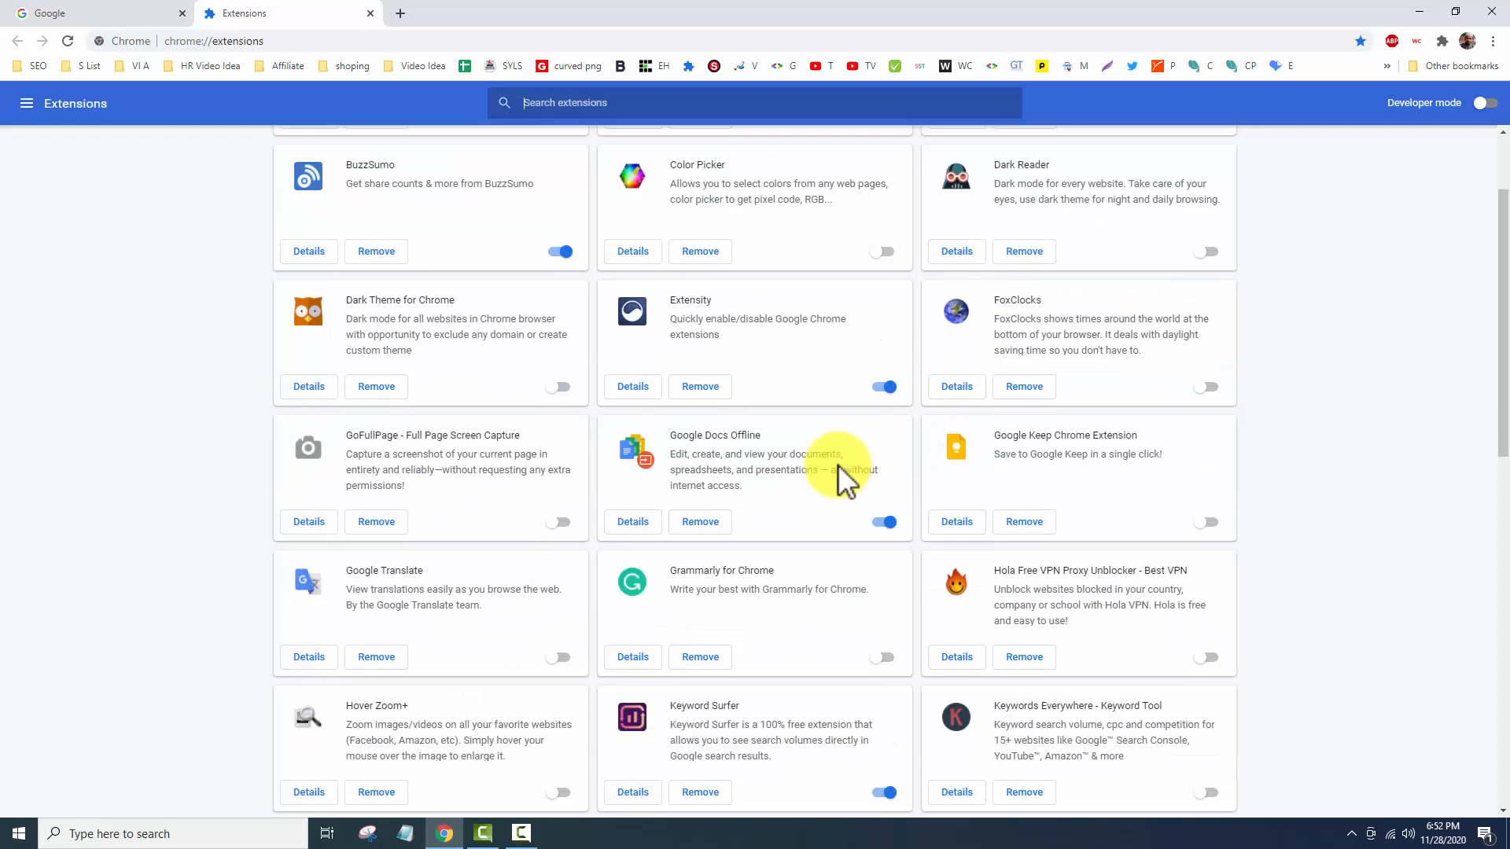
pyautogui.scroll(-3)
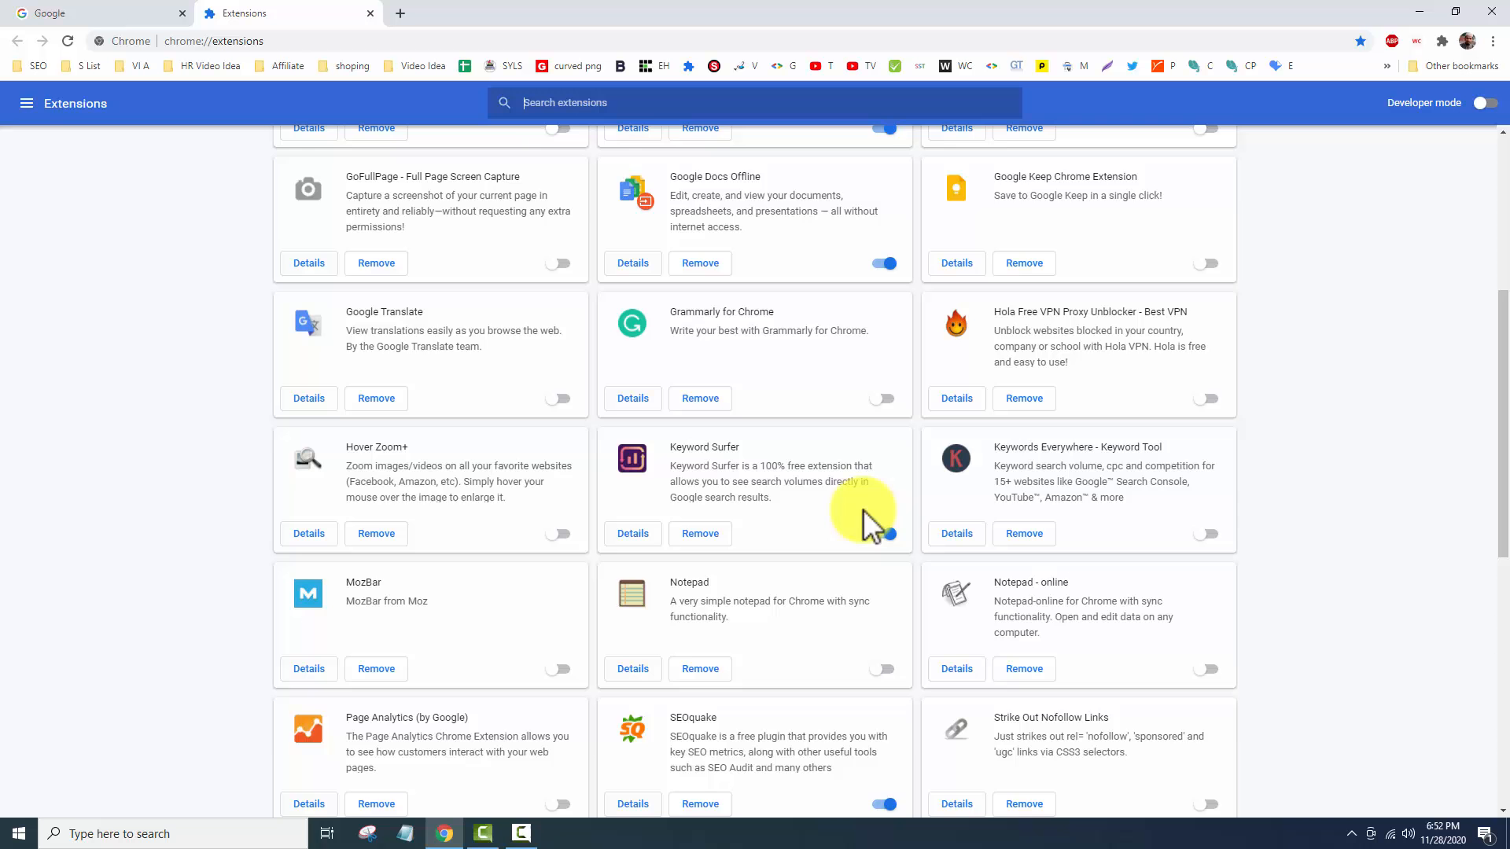
pyautogui.scroll(-3)
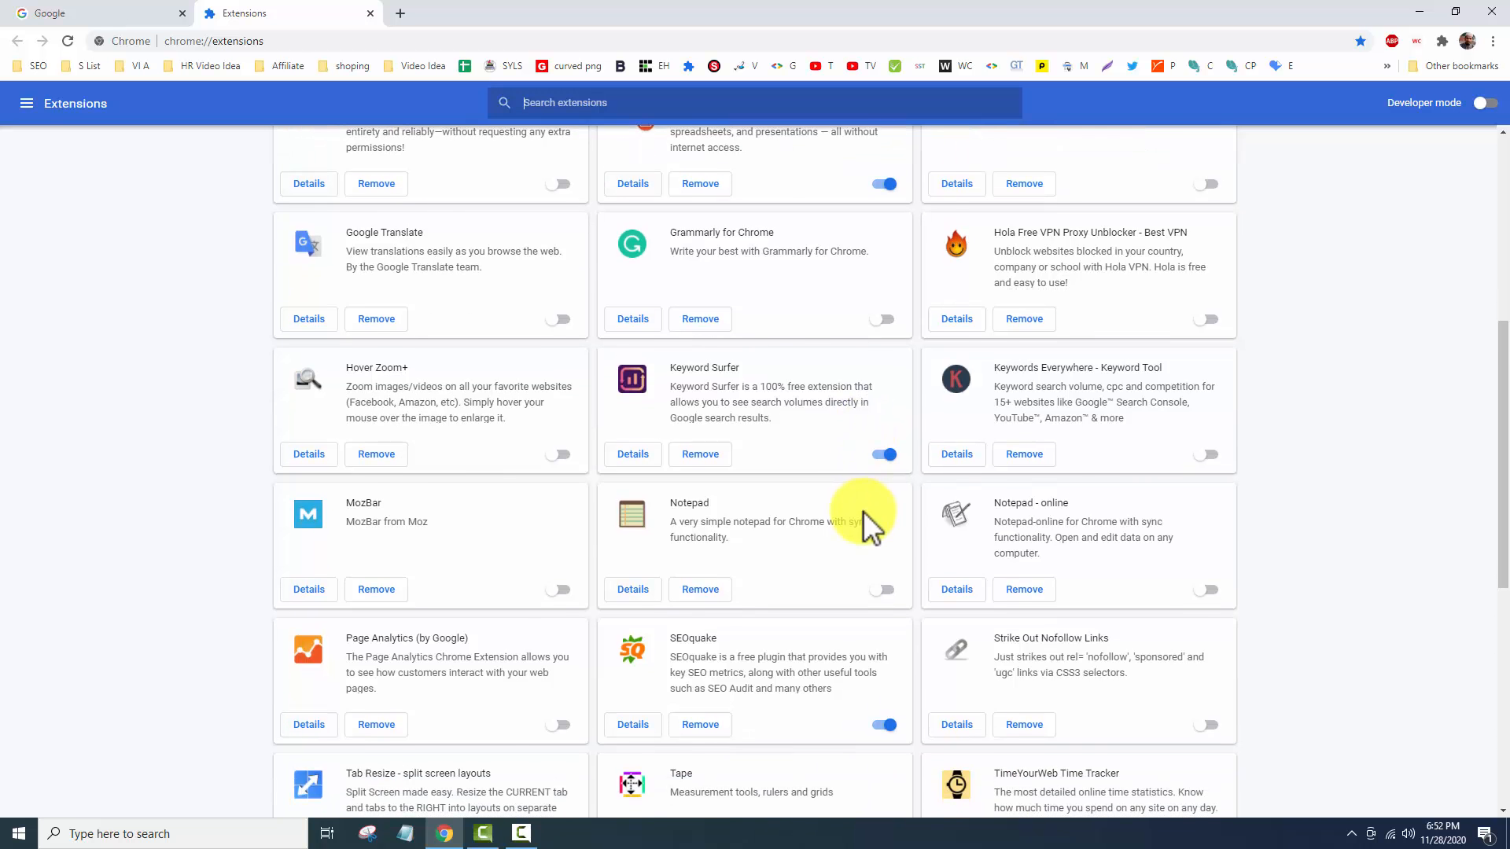
pyautogui.scroll(-3)
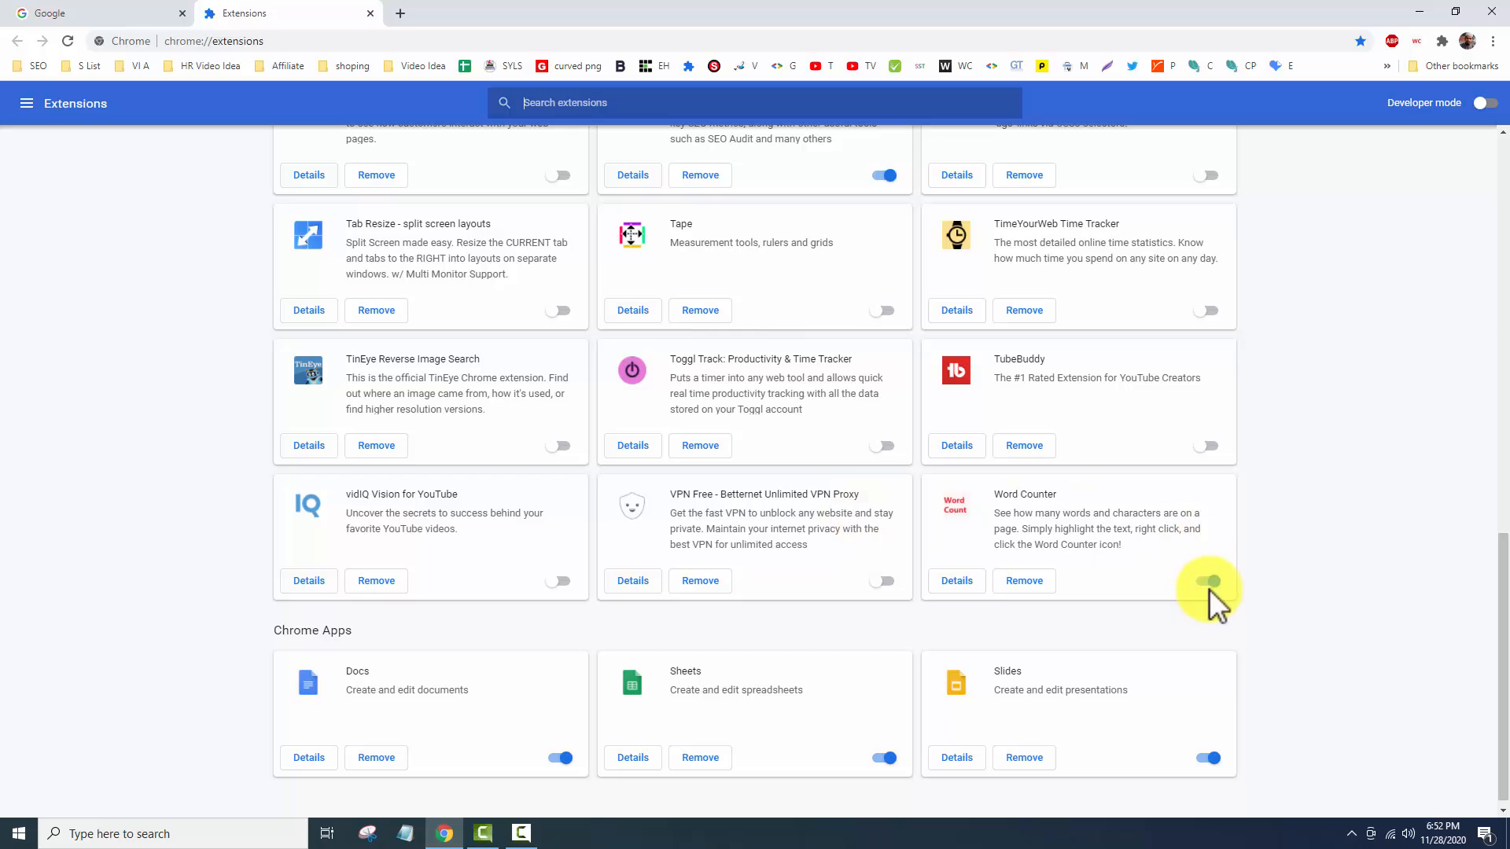
pyautogui.click(1207, 580)
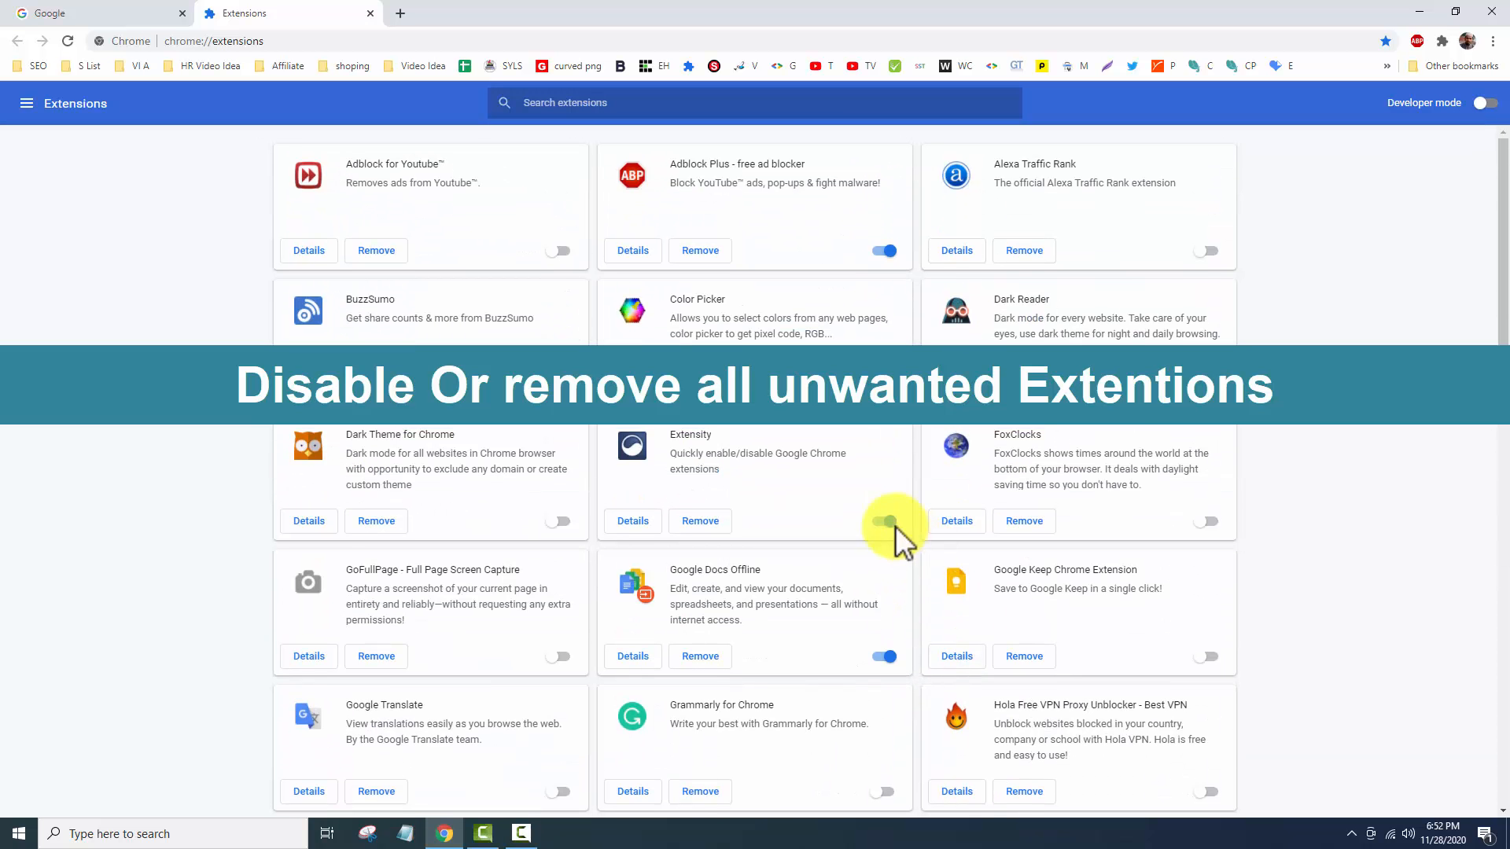
pyautogui.click(883, 521)
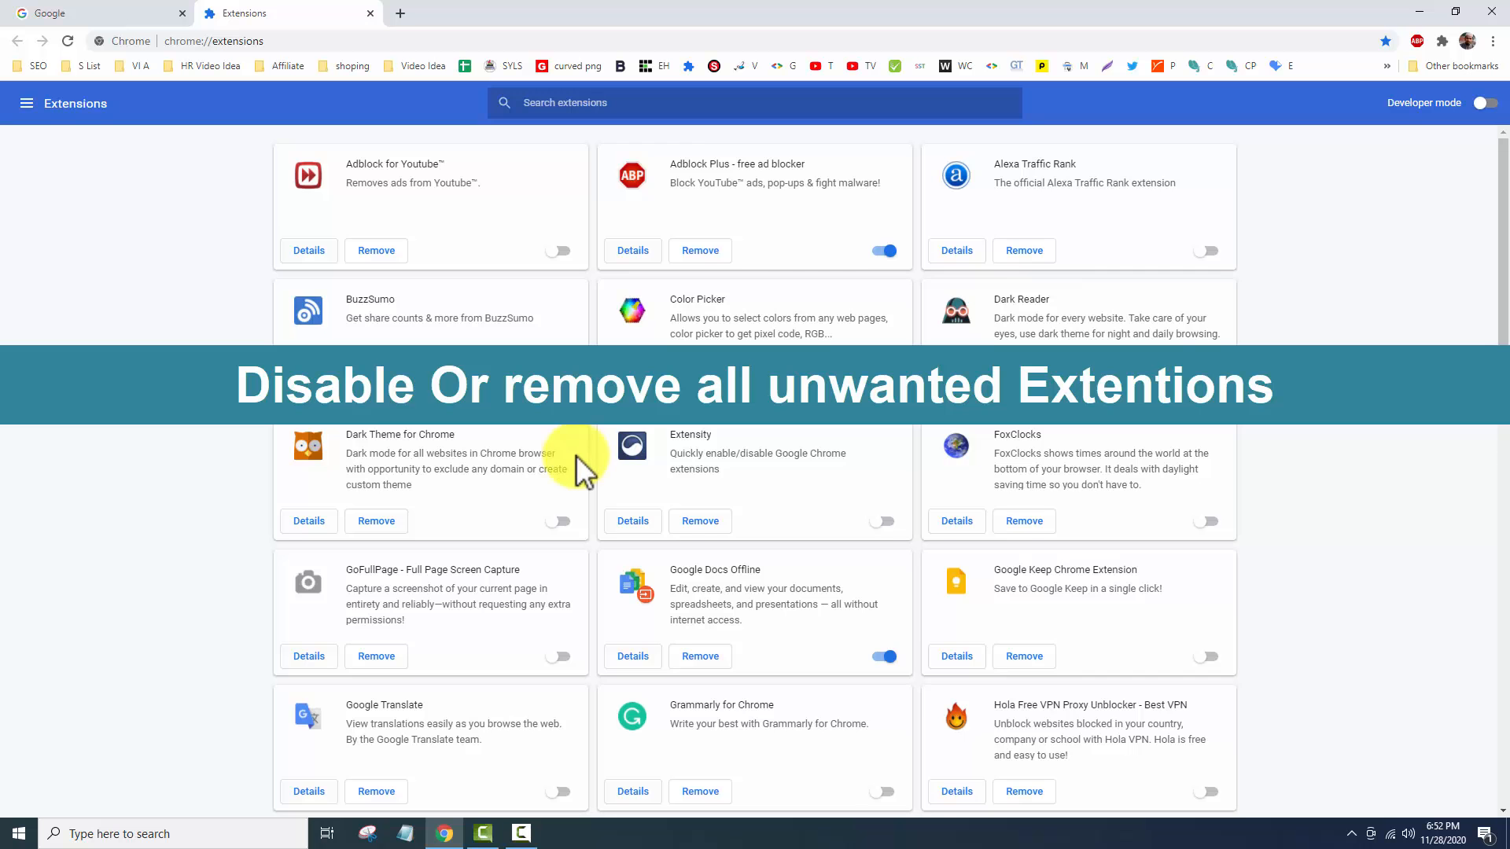
pyautogui.scroll(-3)
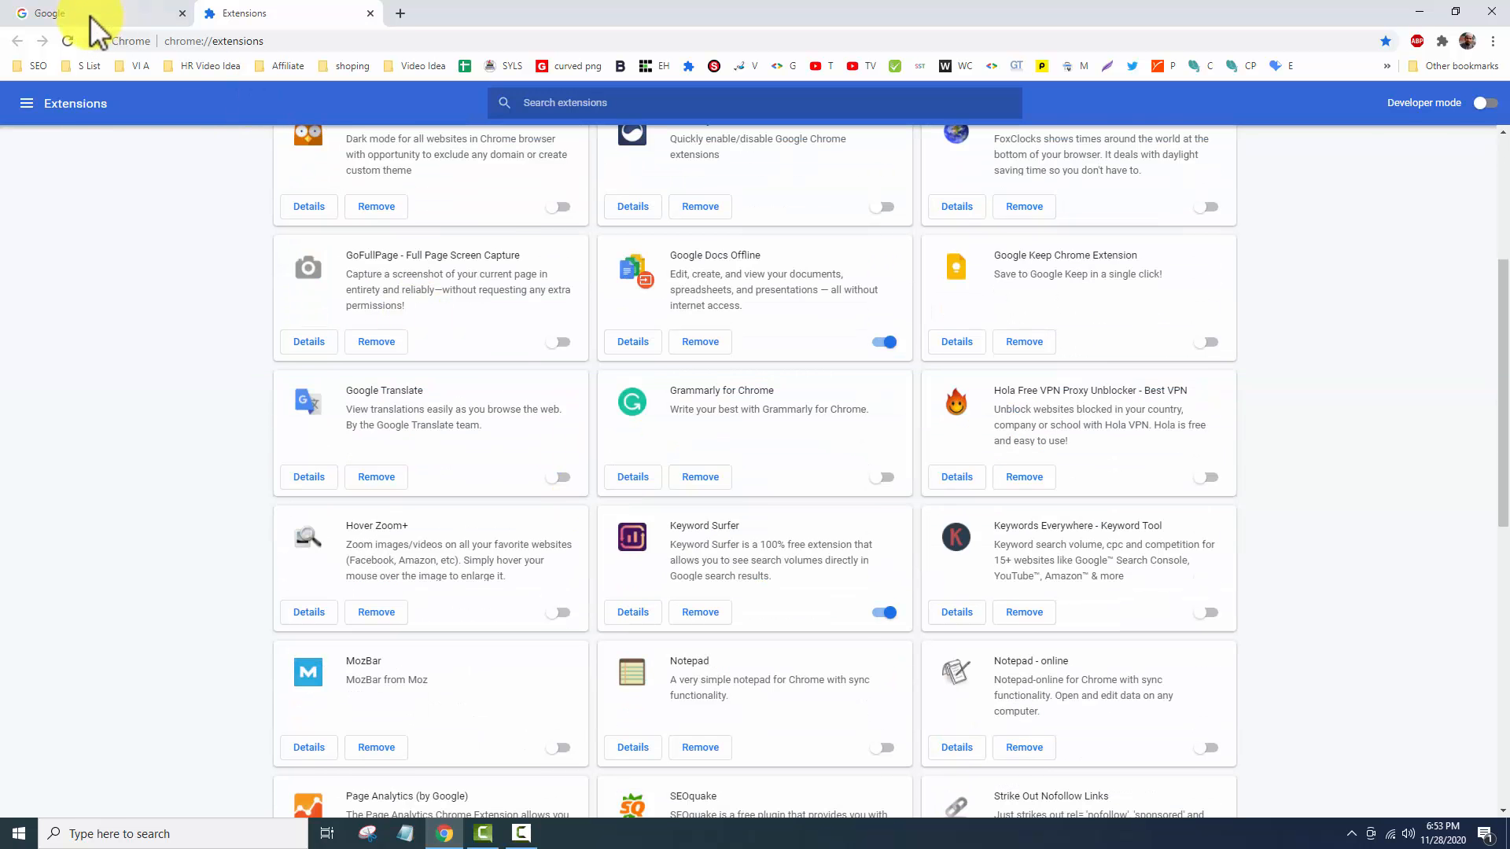
# Step: Return to the Google tab and bring up Chrome Settings scrolled to the On startup and Advanced sections
pyautogui.click(92, 13)
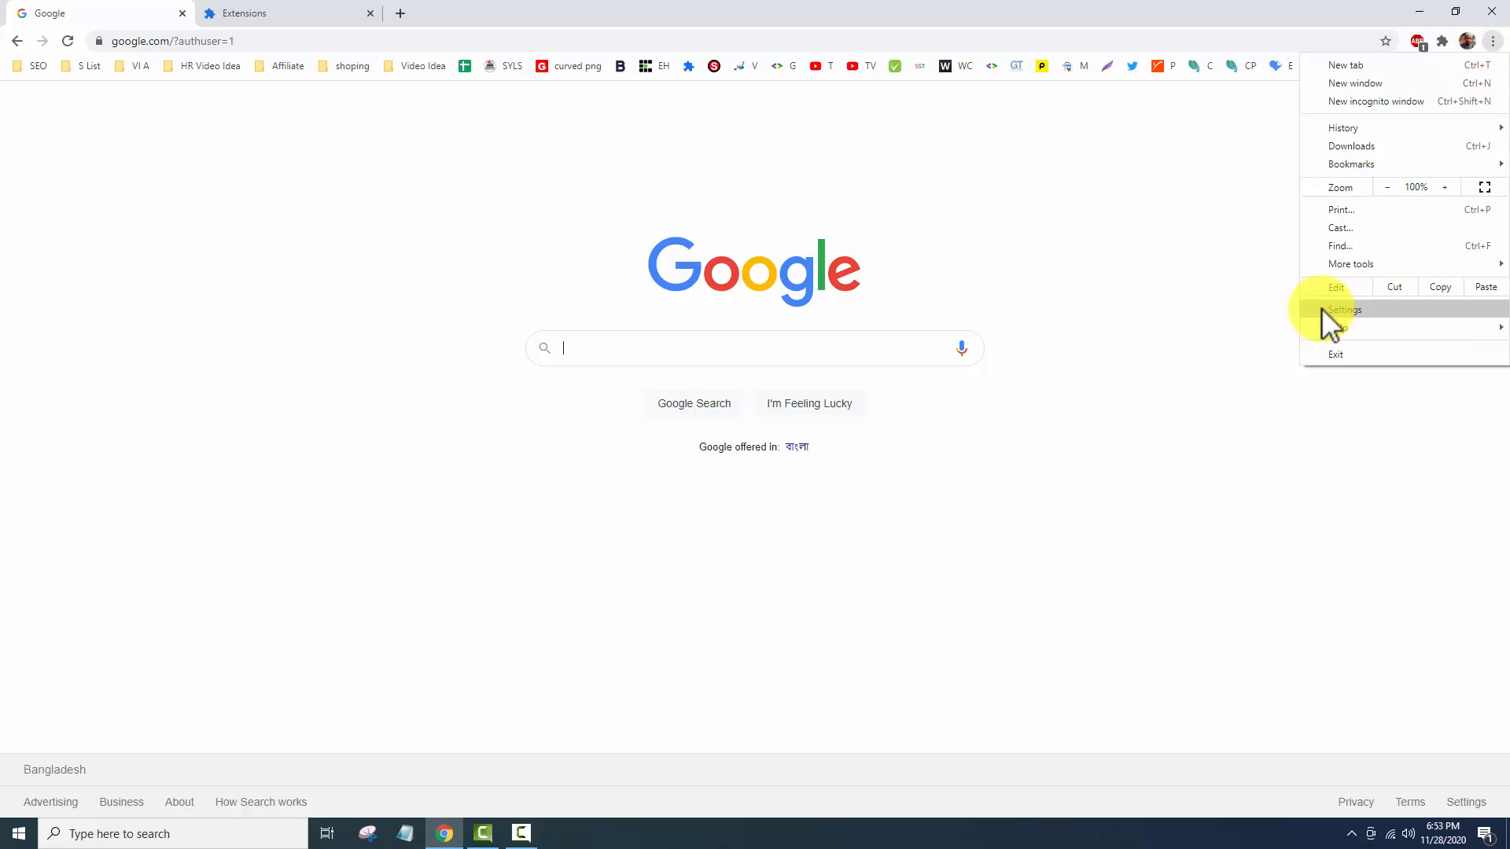
pyautogui.click(1344, 310)
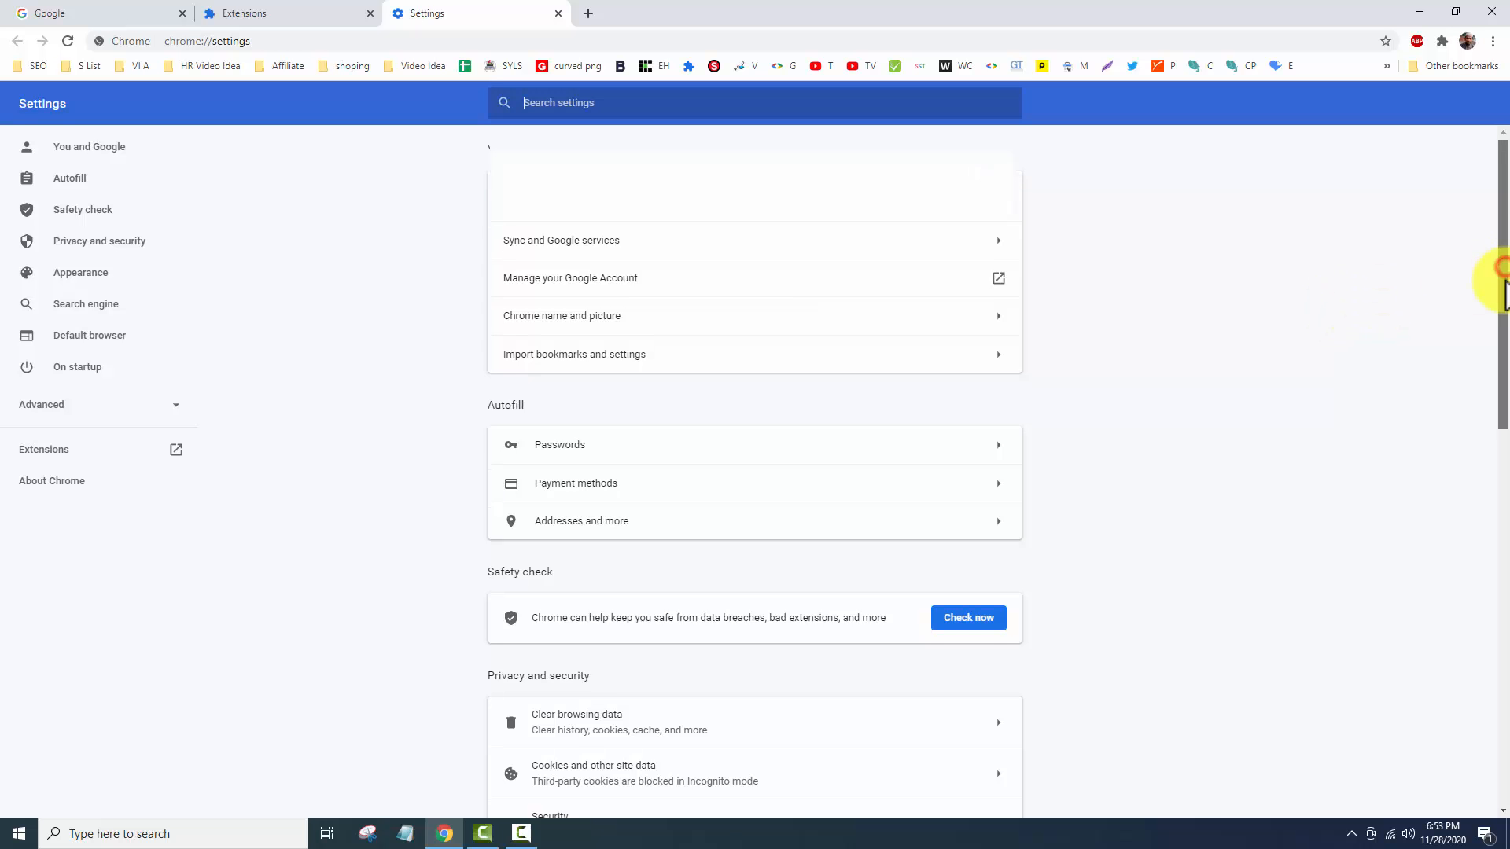
pyautogui.scroll(-3)
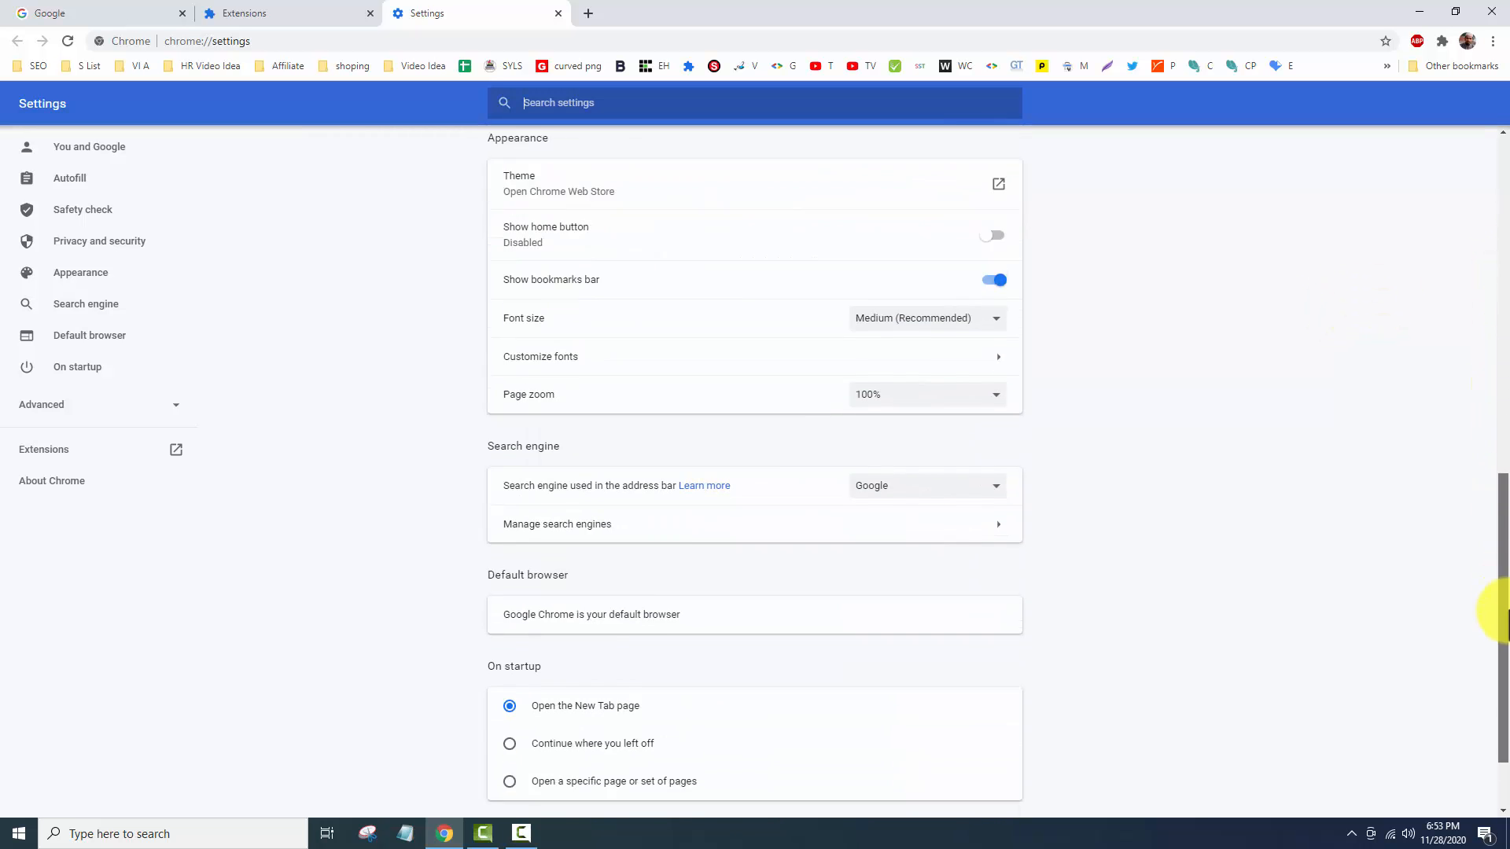
pyautogui.scroll(-3)
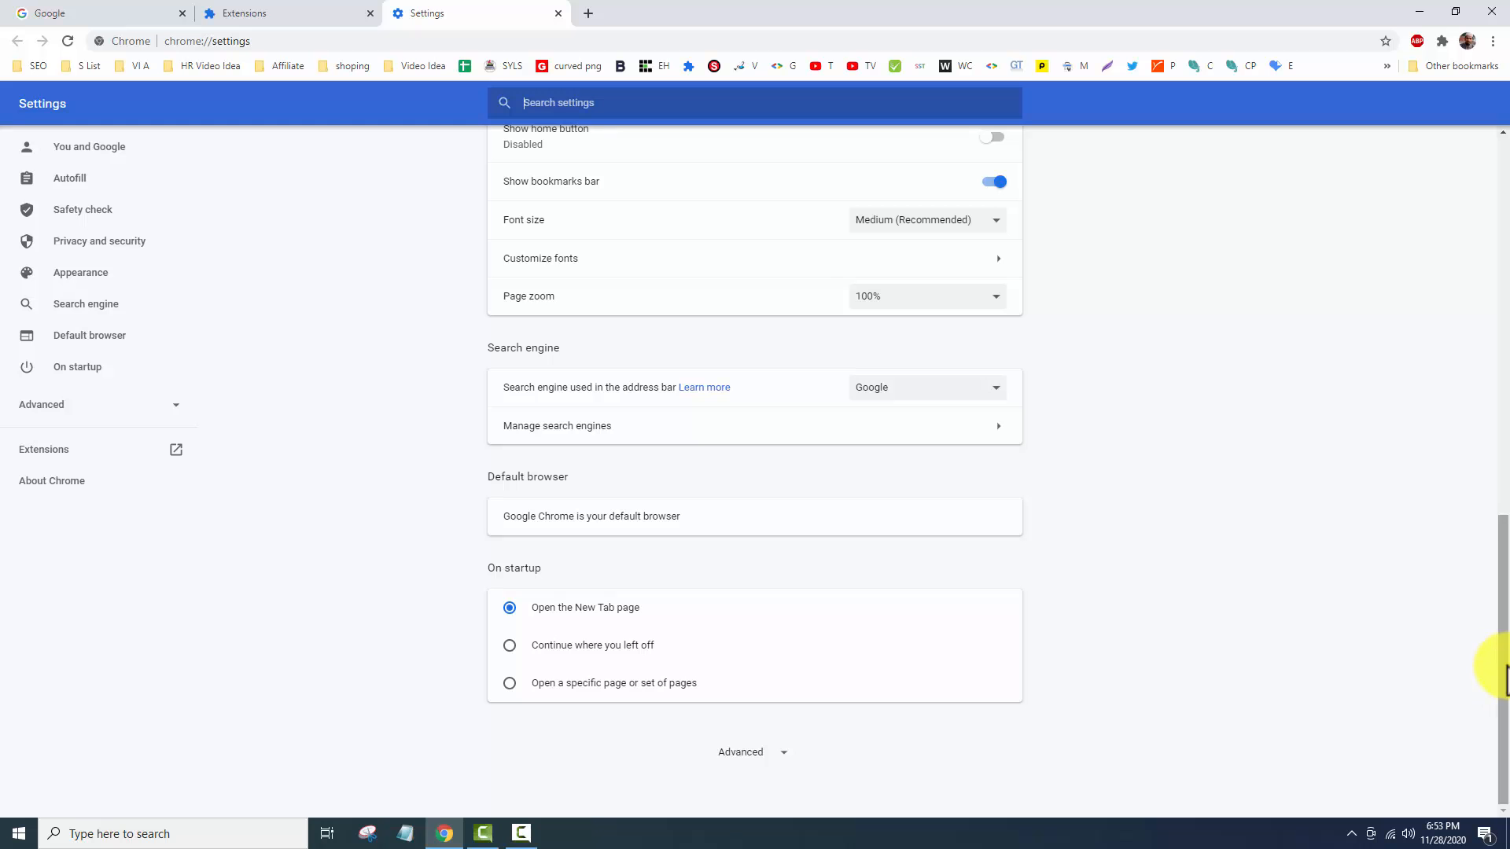
pyautogui.moveTo(752, 752)
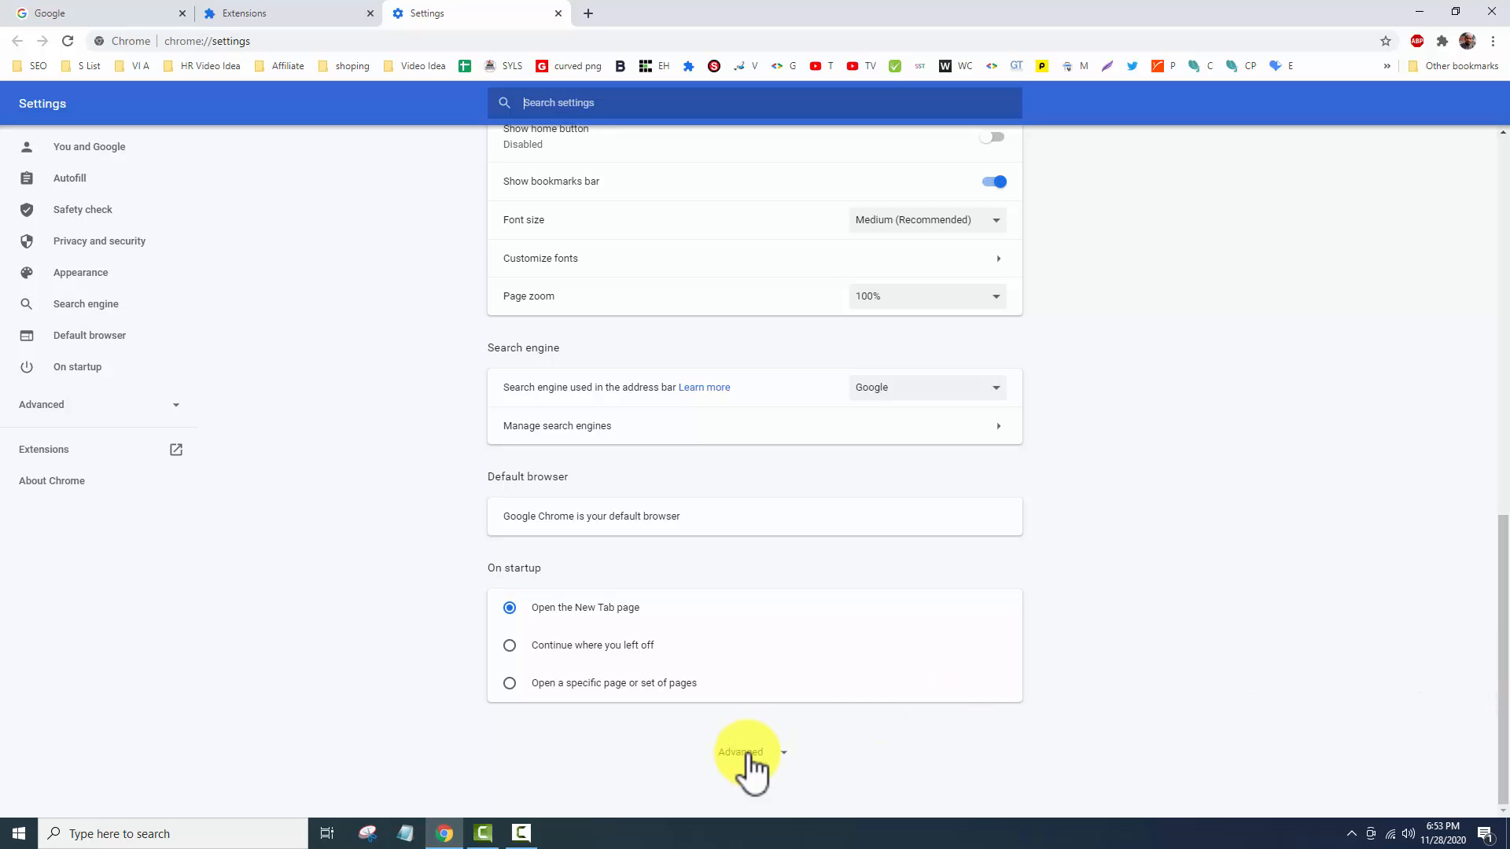
# Step: Expand Advanced settings, reach Clean up computer and run the Find check for harmful software
pyautogui.click(750, 759)
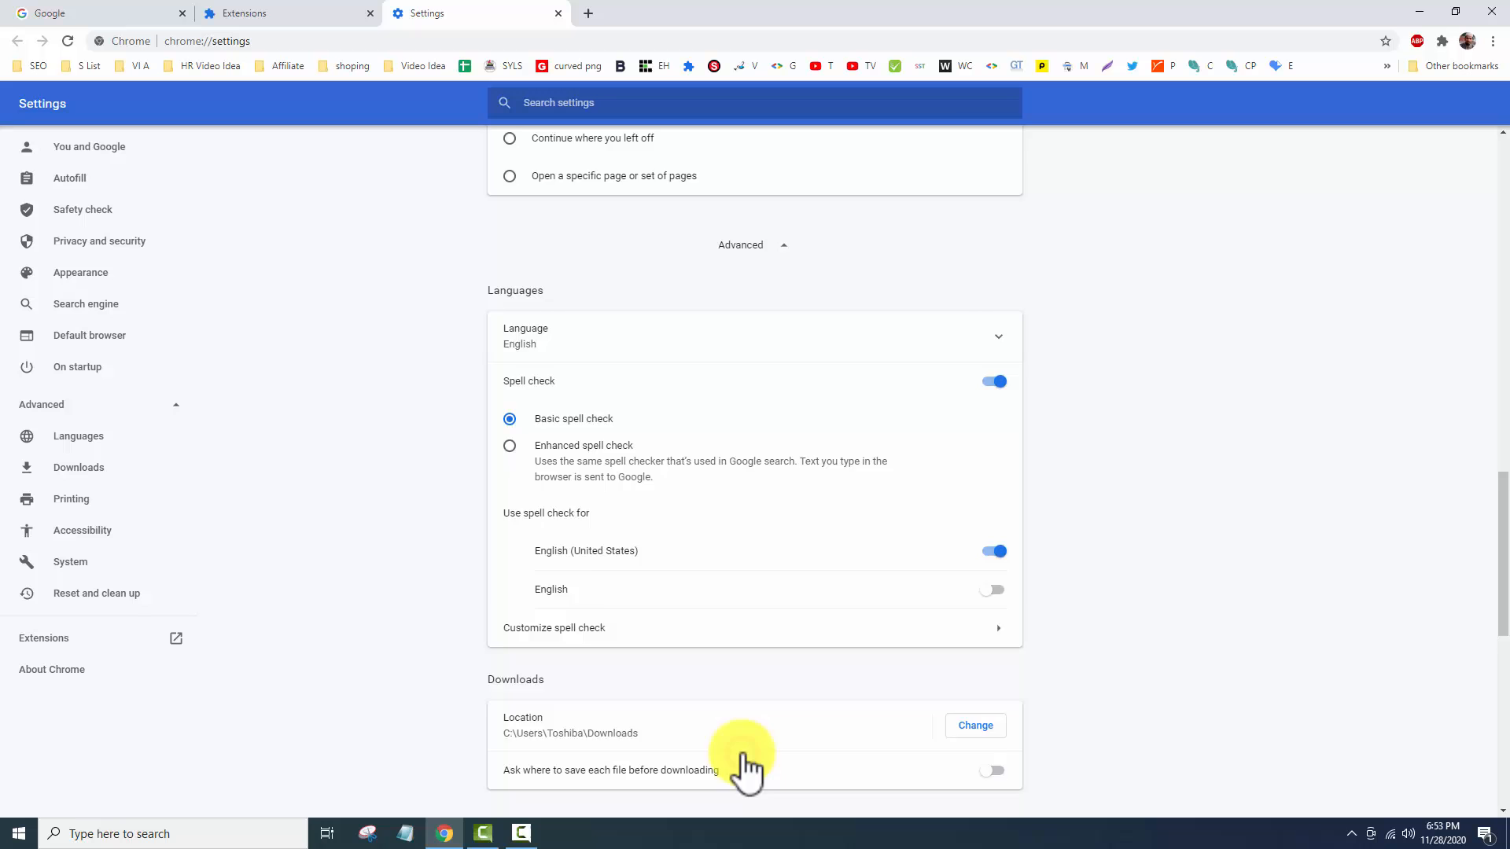
pyautogui.scroll(-3)
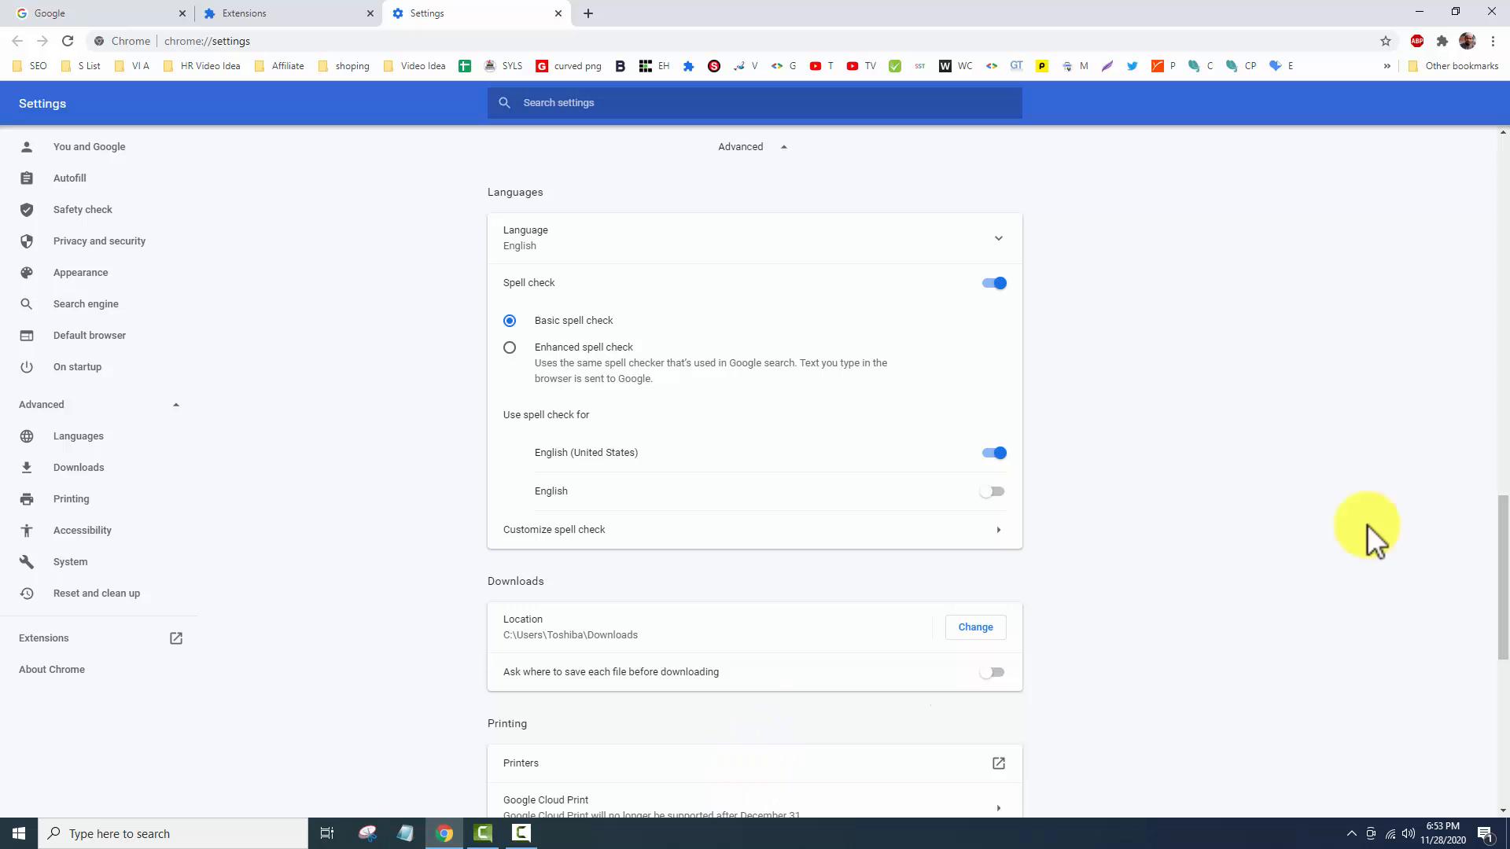
pyautogui.scroll(-3)
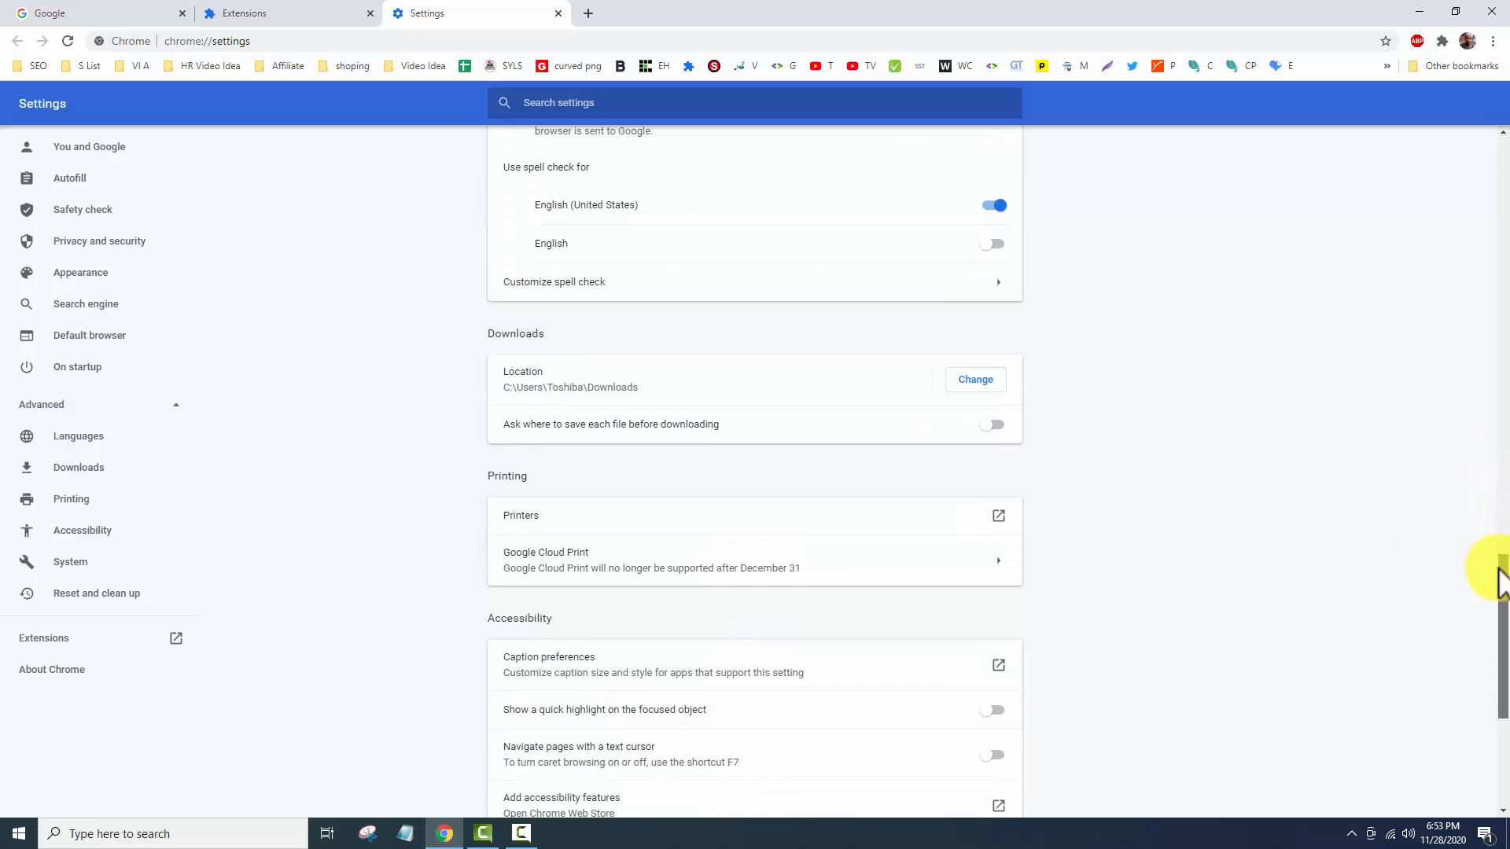
pyautogui.scroll(-3)
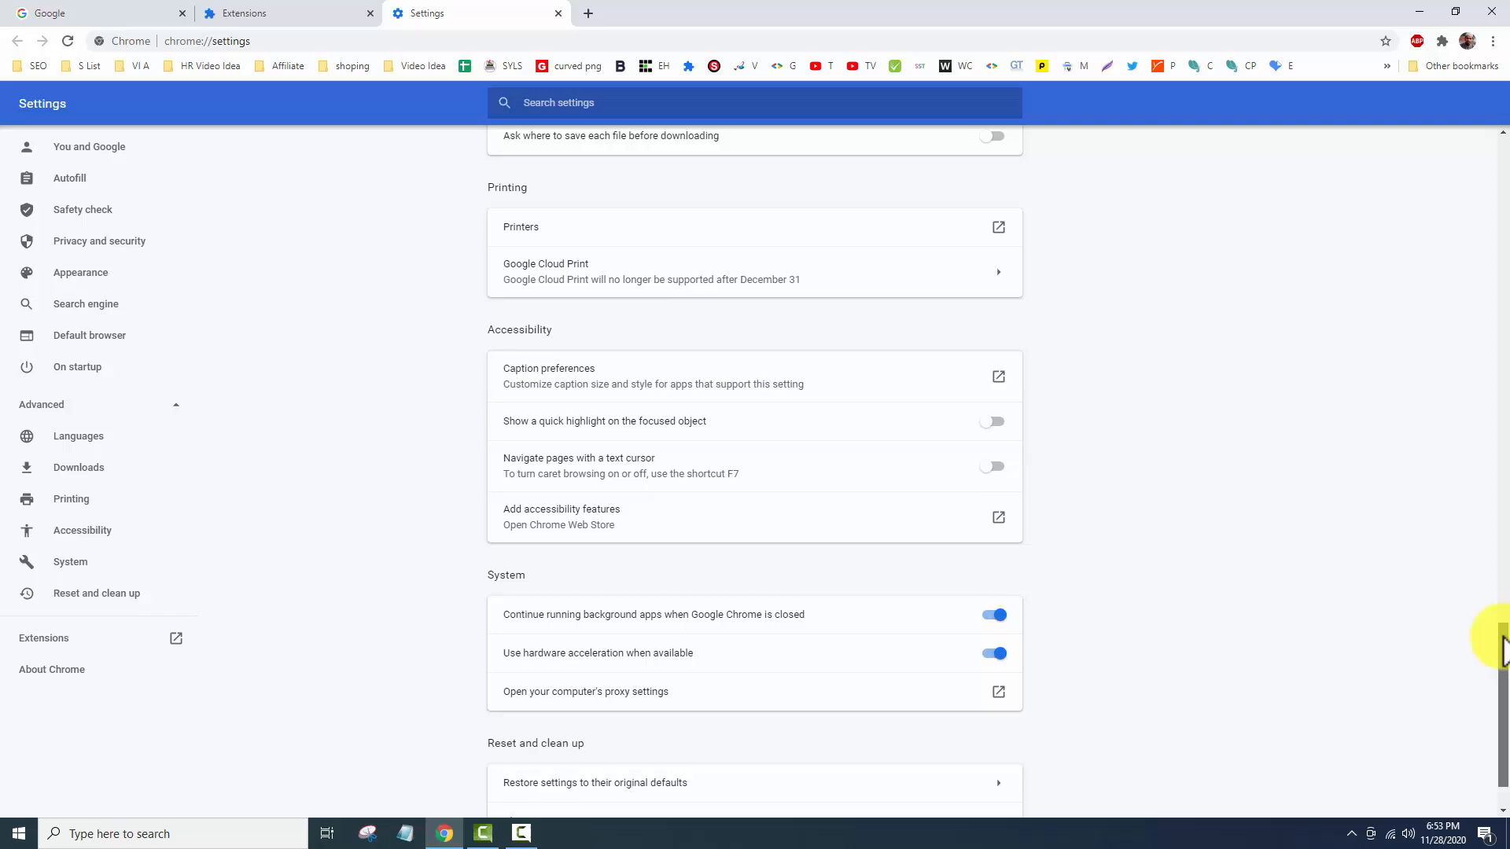
pyautogui.scroll(-3)
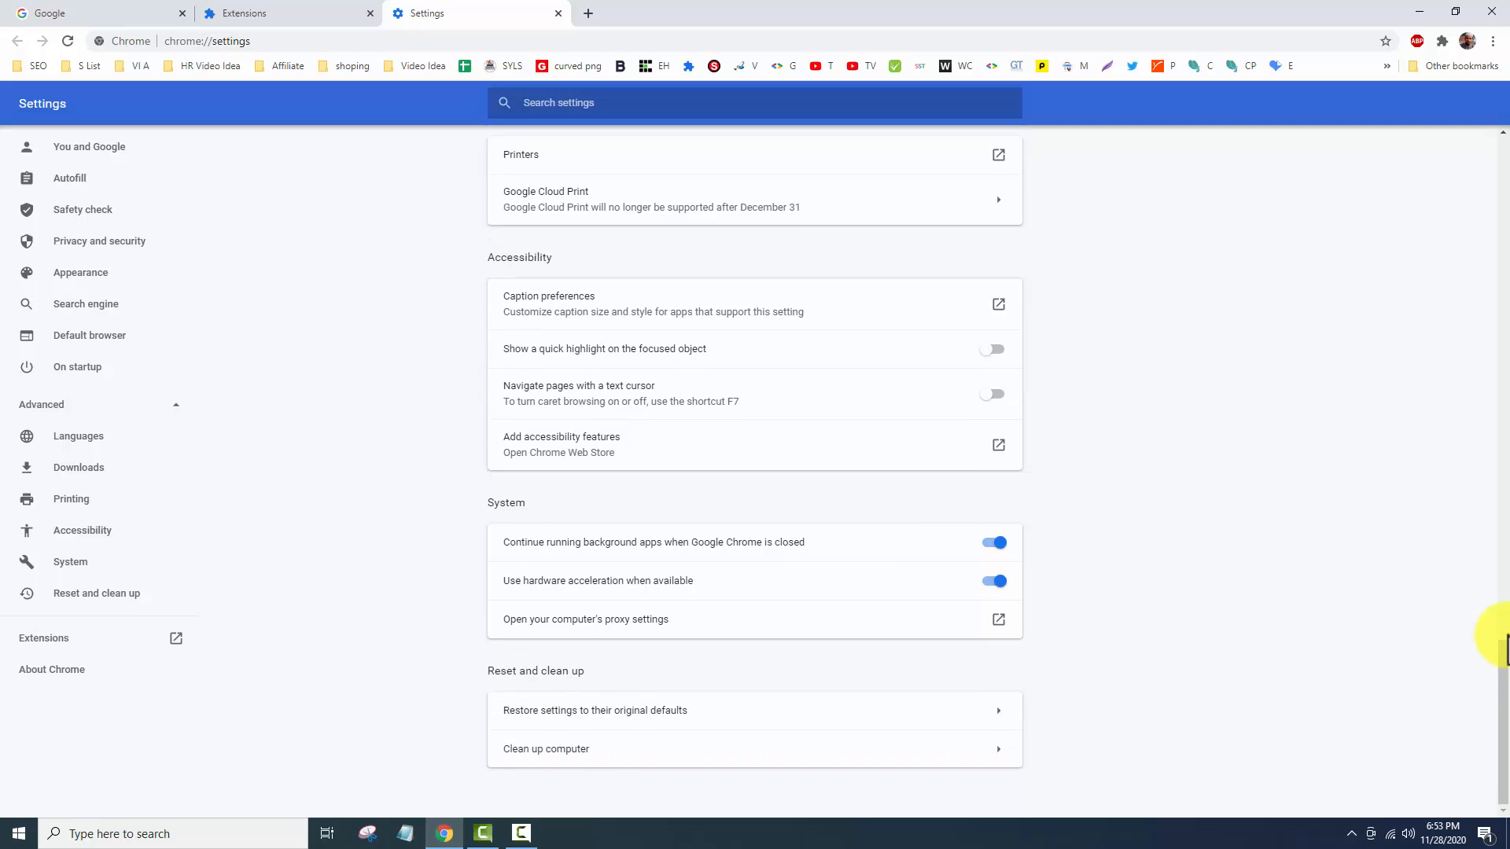
pyautogui.moveTo(544, 762)
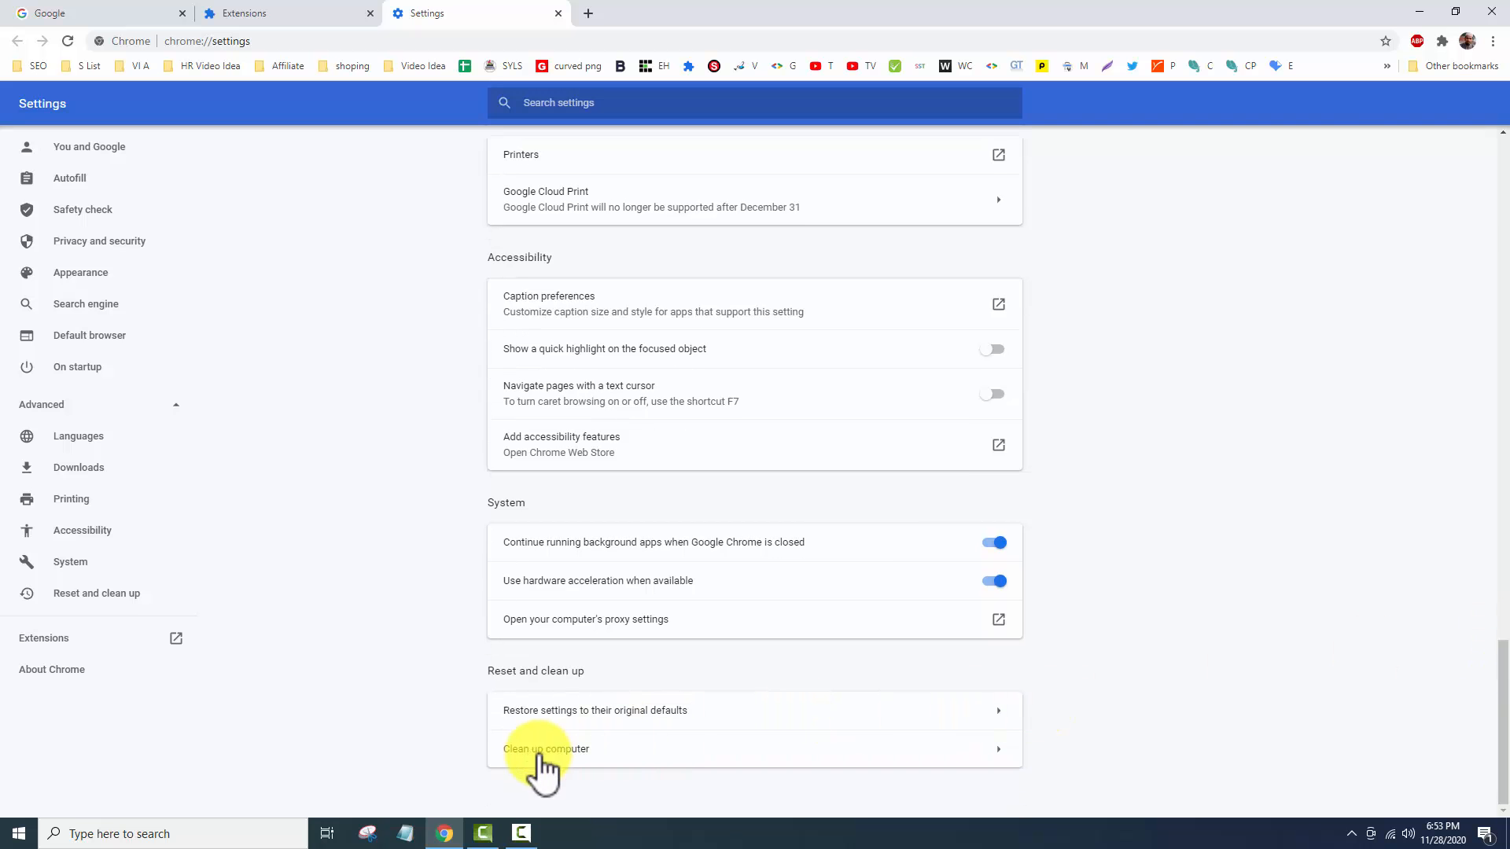
pyautogui.click(546, 749)
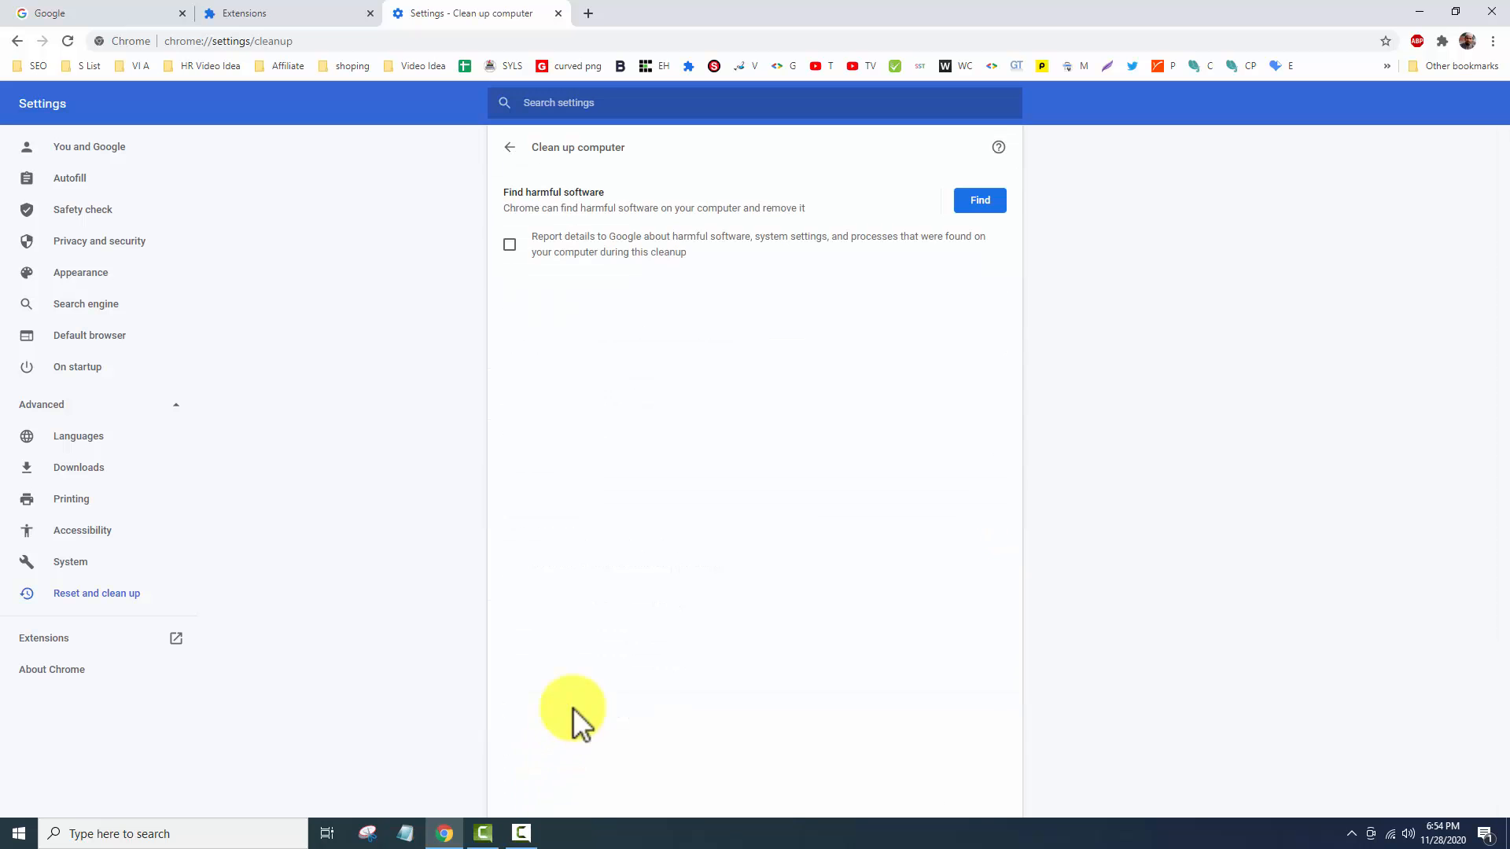
pyautogui.moveTo(566, 191)
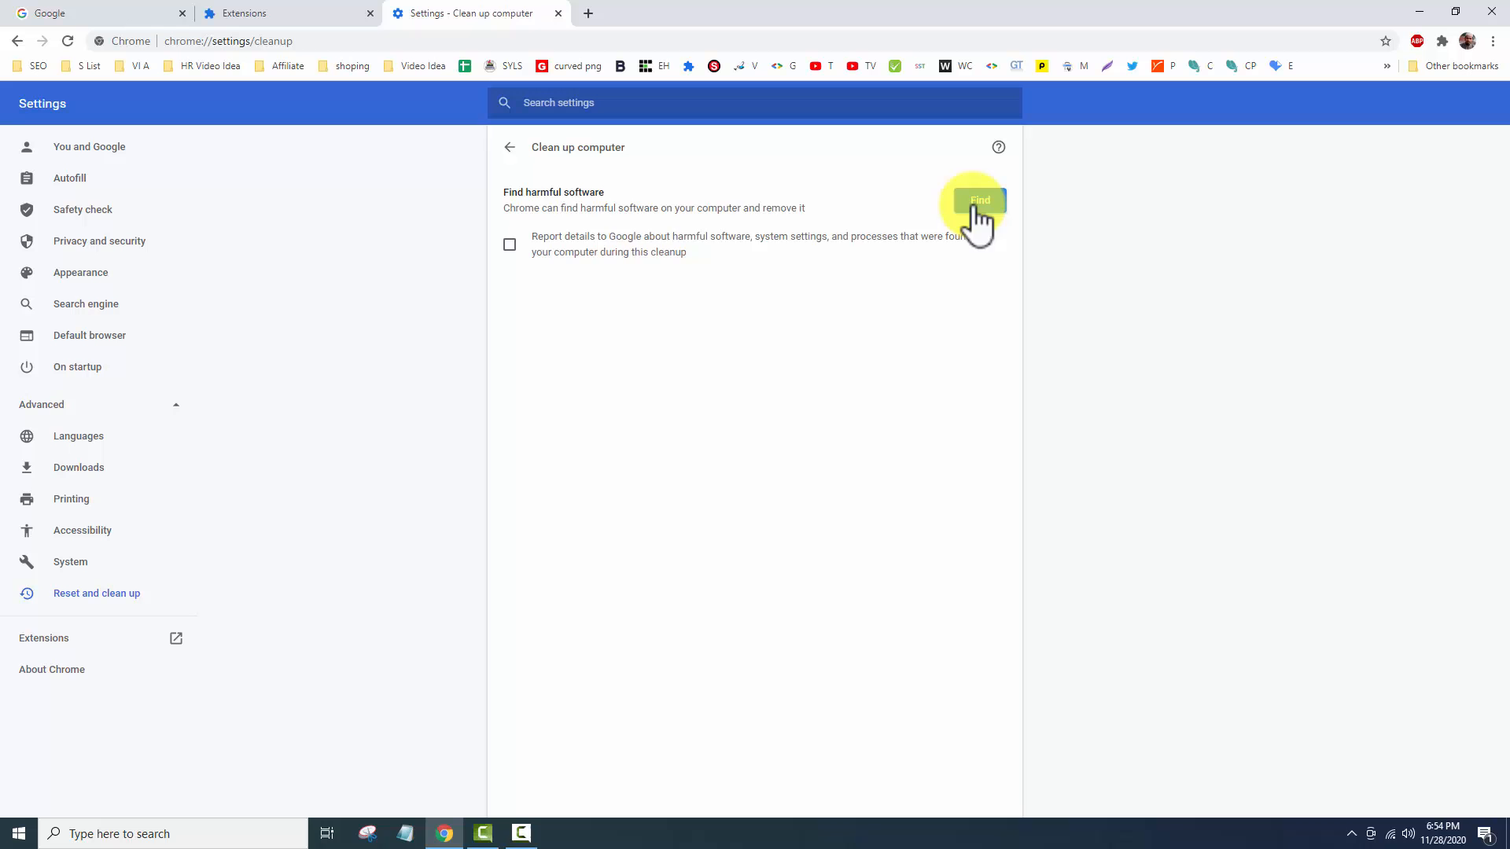
pyautogui.click(978, 200)
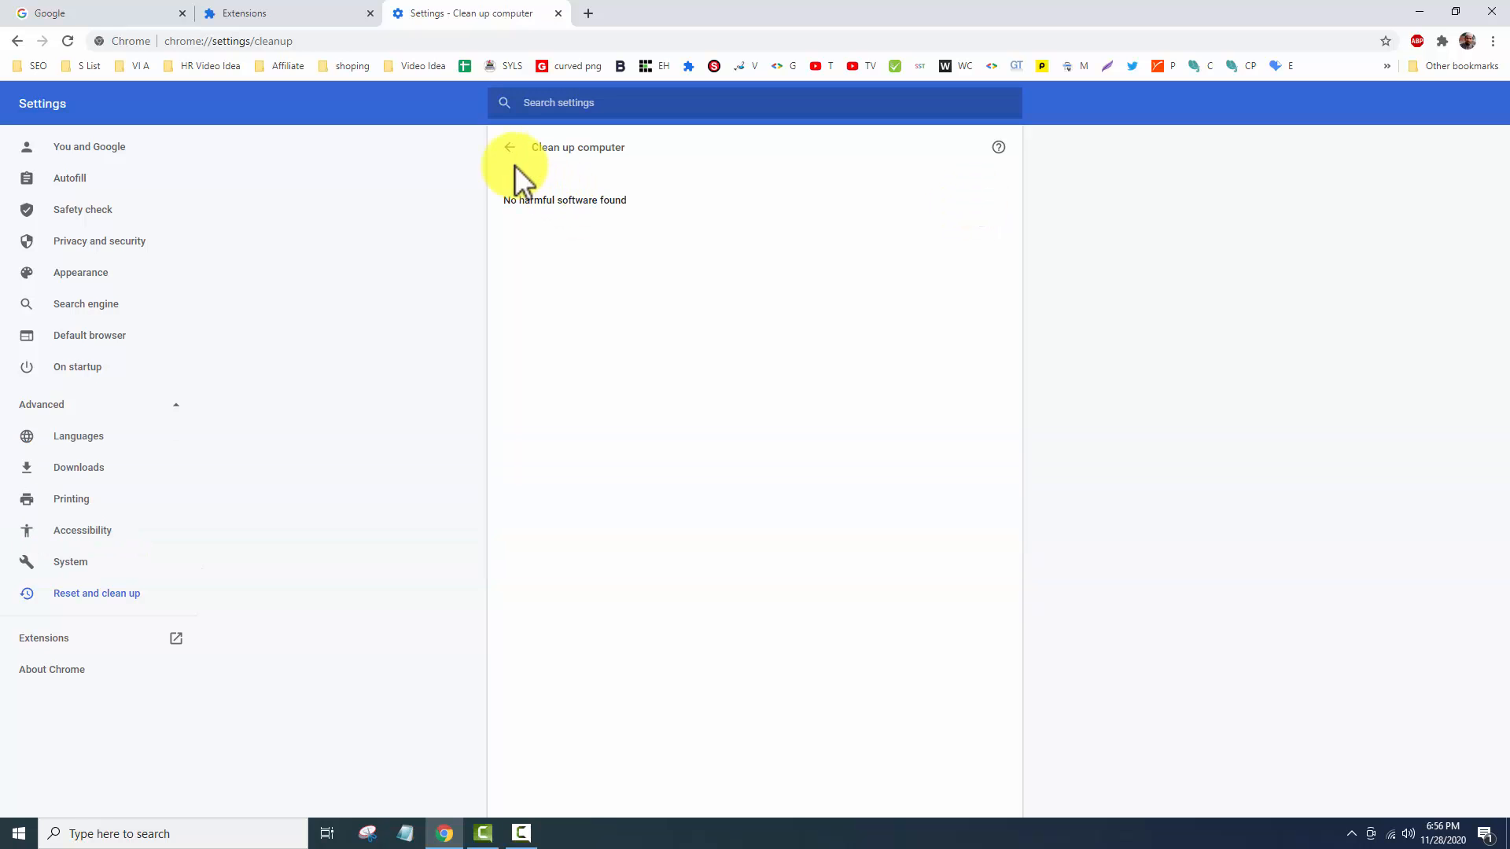
# Step: Restore Chrome settings to their original defaults and confirm the reset
pyautogui.click(510, 148)
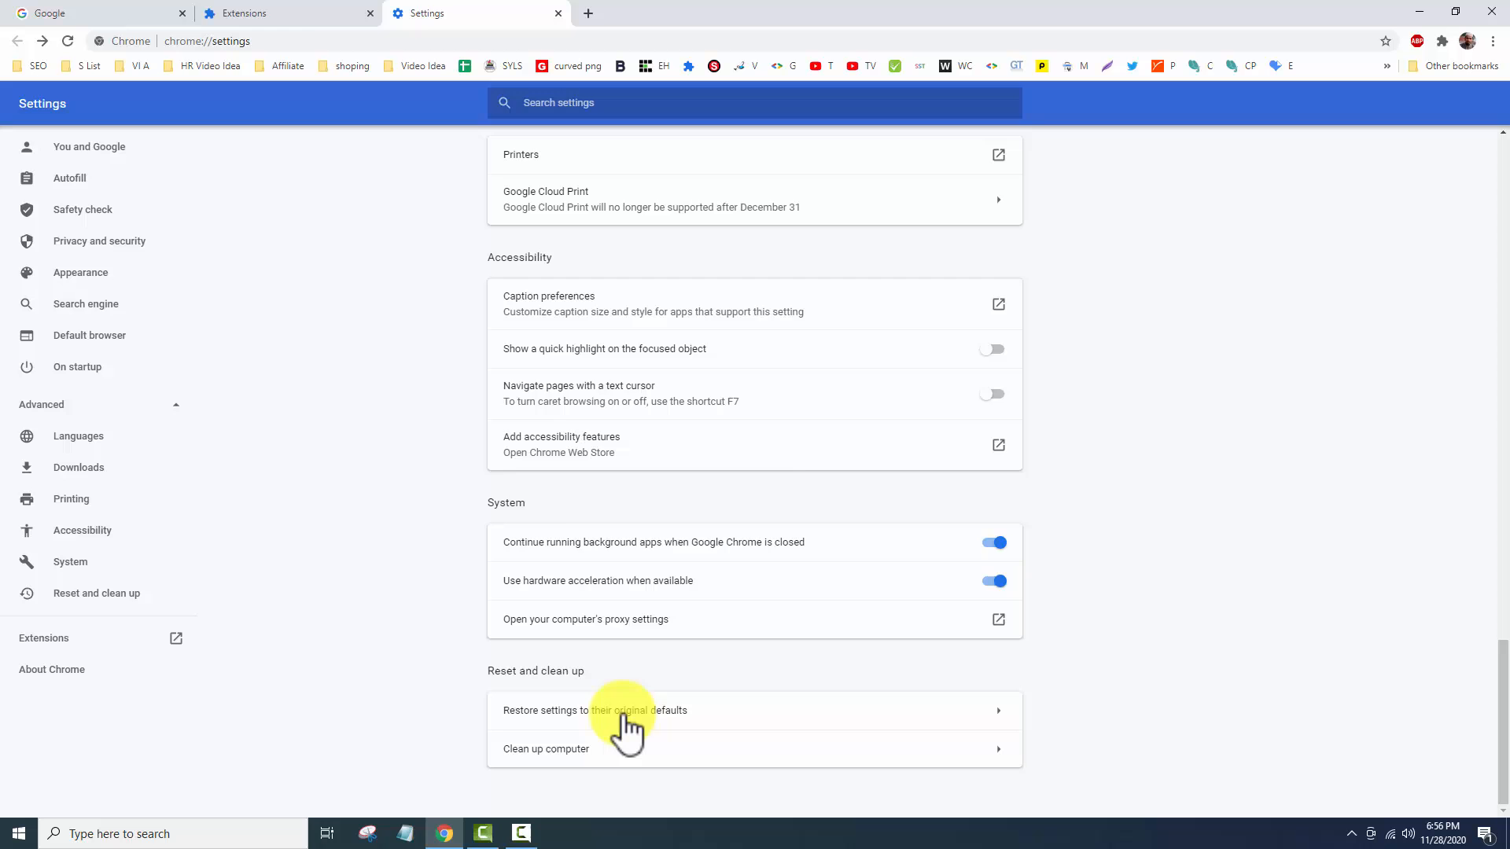
pyautogui.click(594, 711)
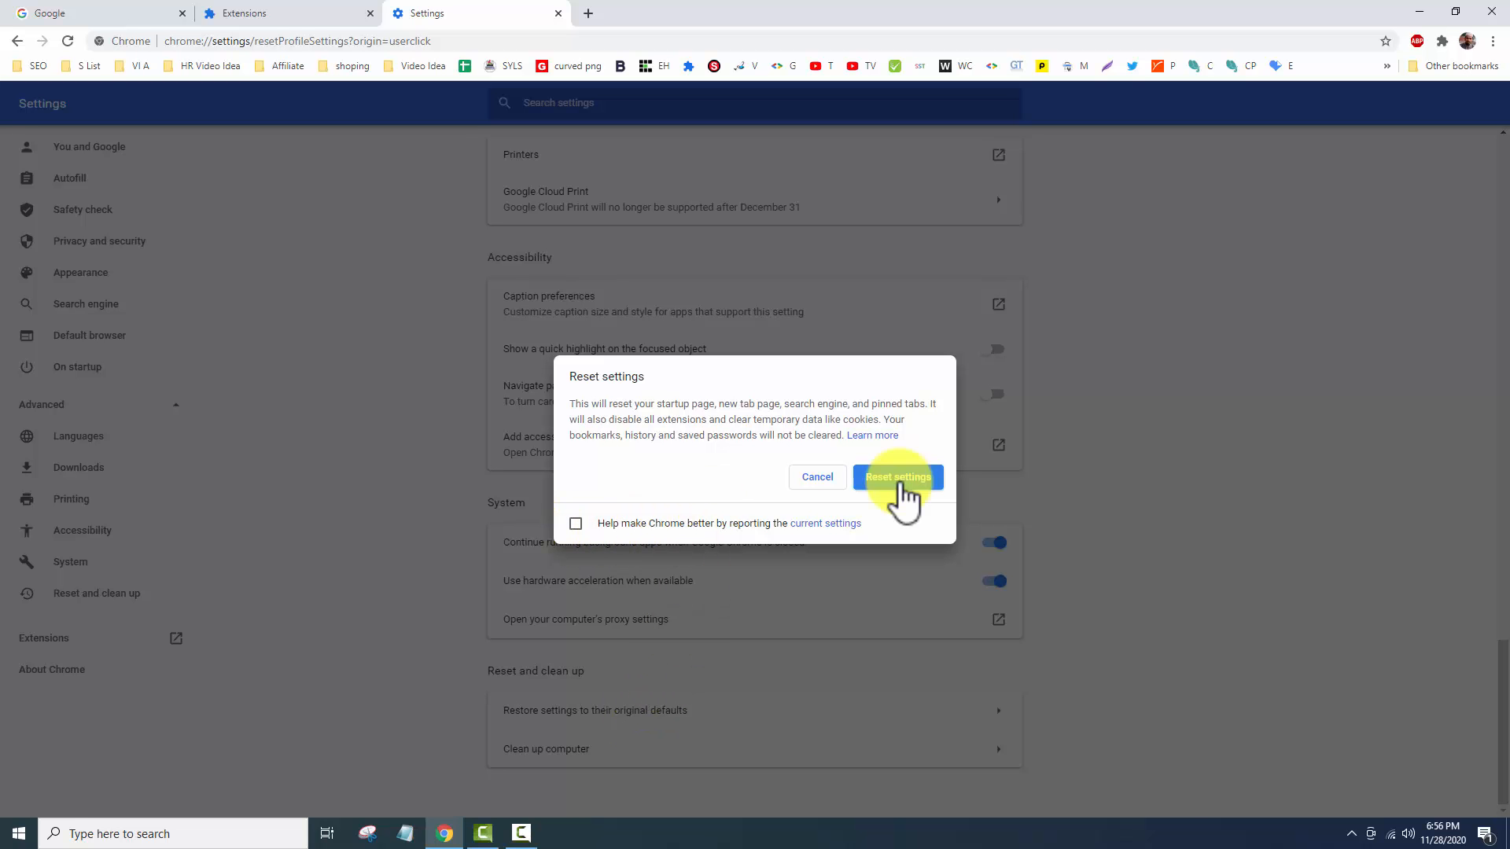
pyautogui.click(897, 477)
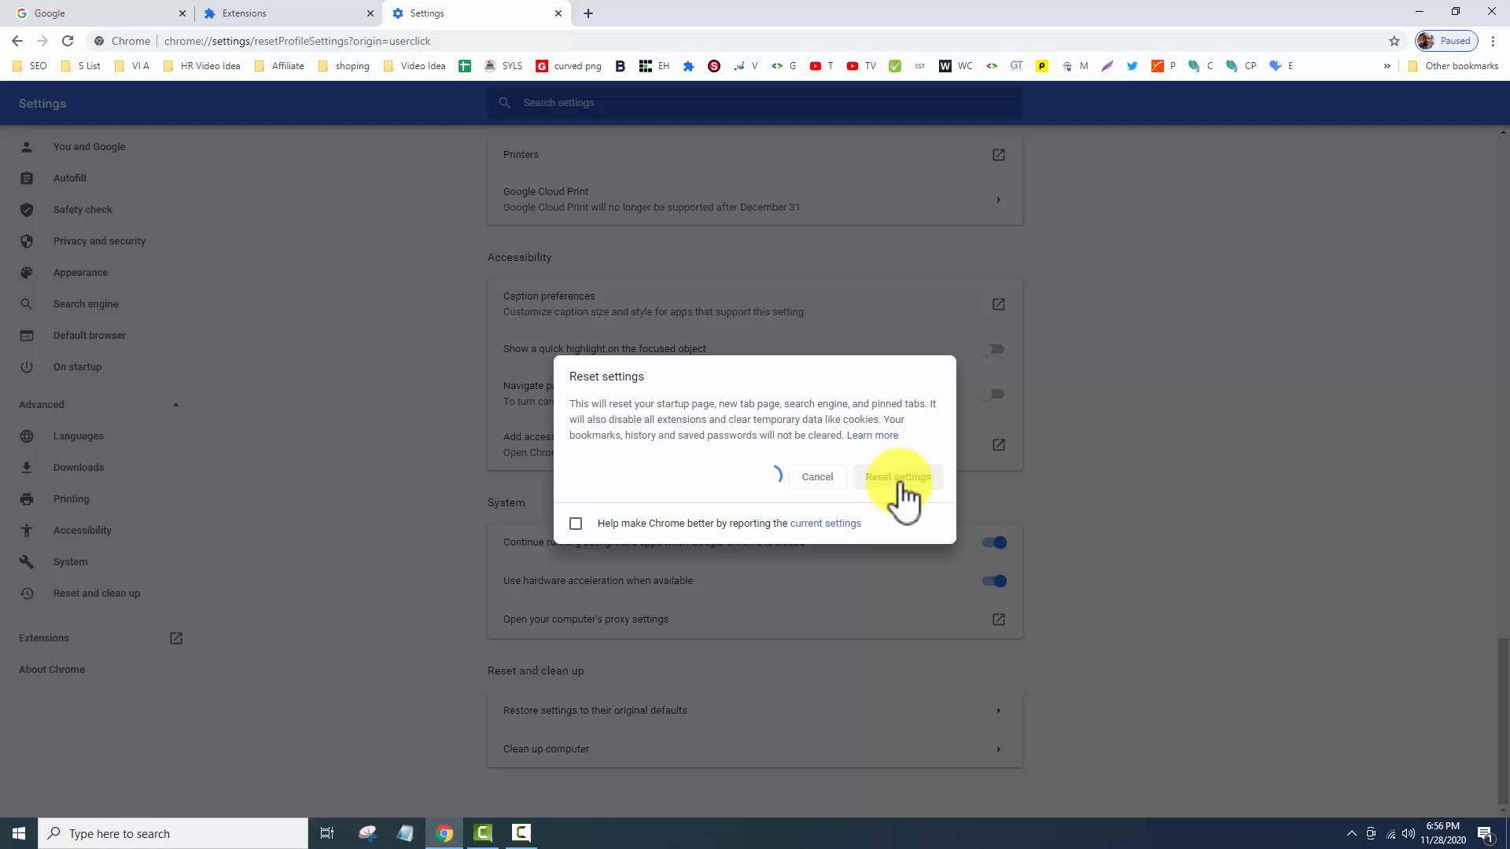
pyautogui.click(897, 477)
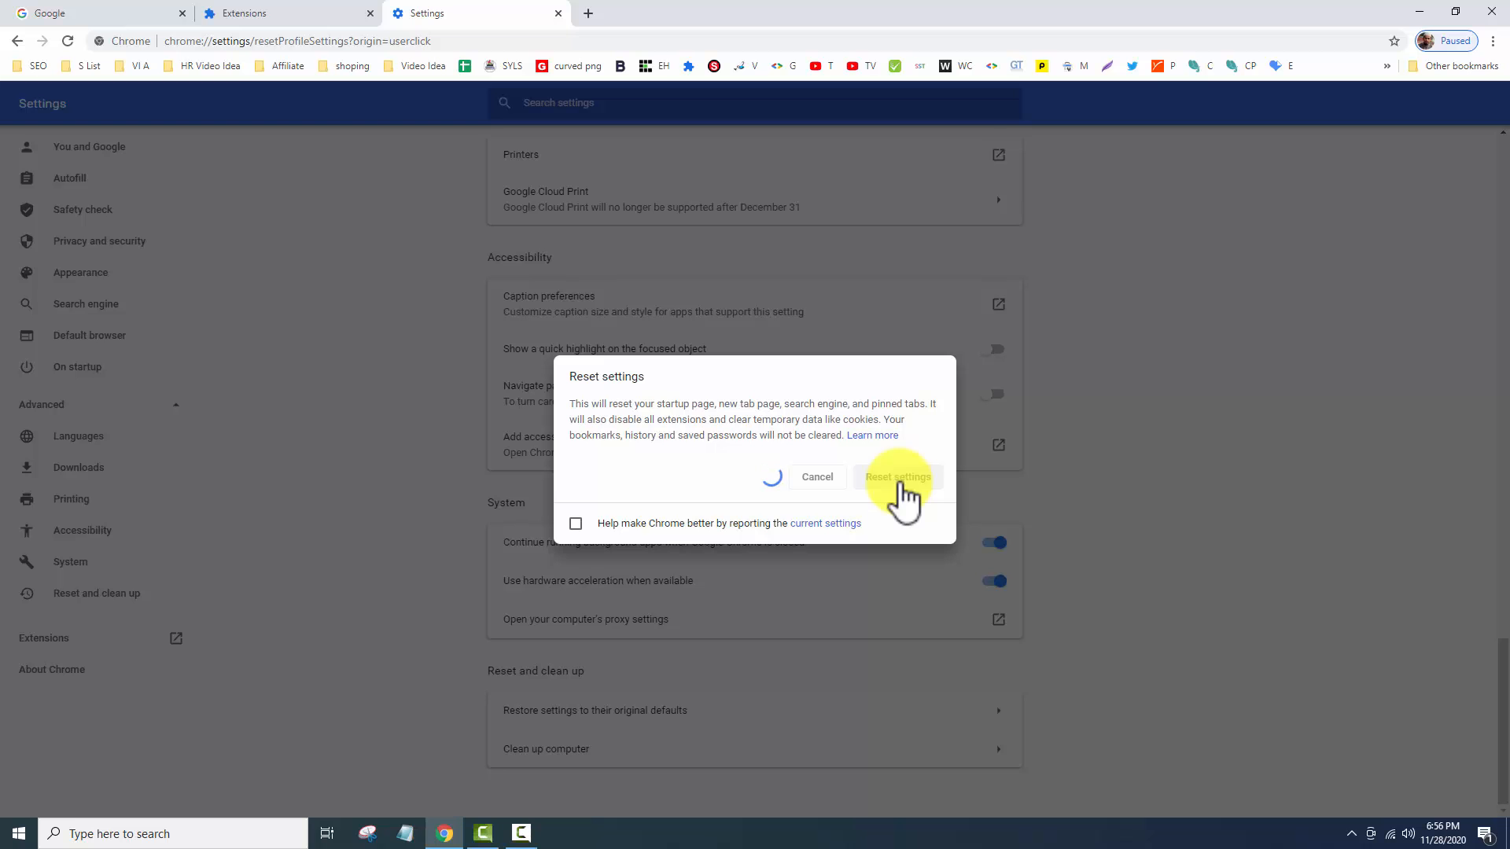
pyautogui.click(895, 477)
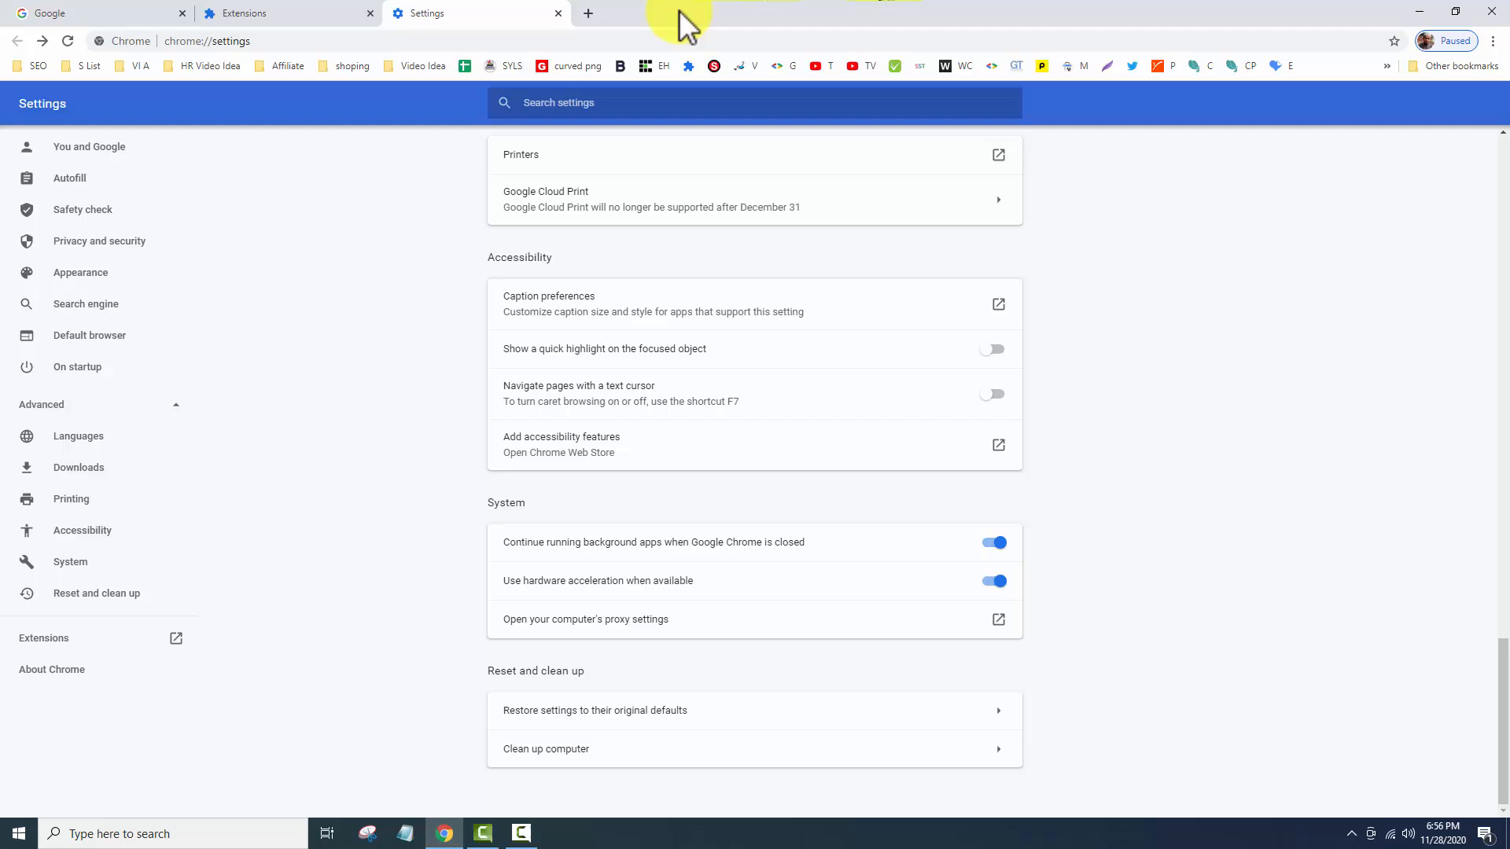
# Step: Search Google for 'testbox' in a new tab, then start launching Windows Settings from the Start button
pyautogui.click(589, 12)
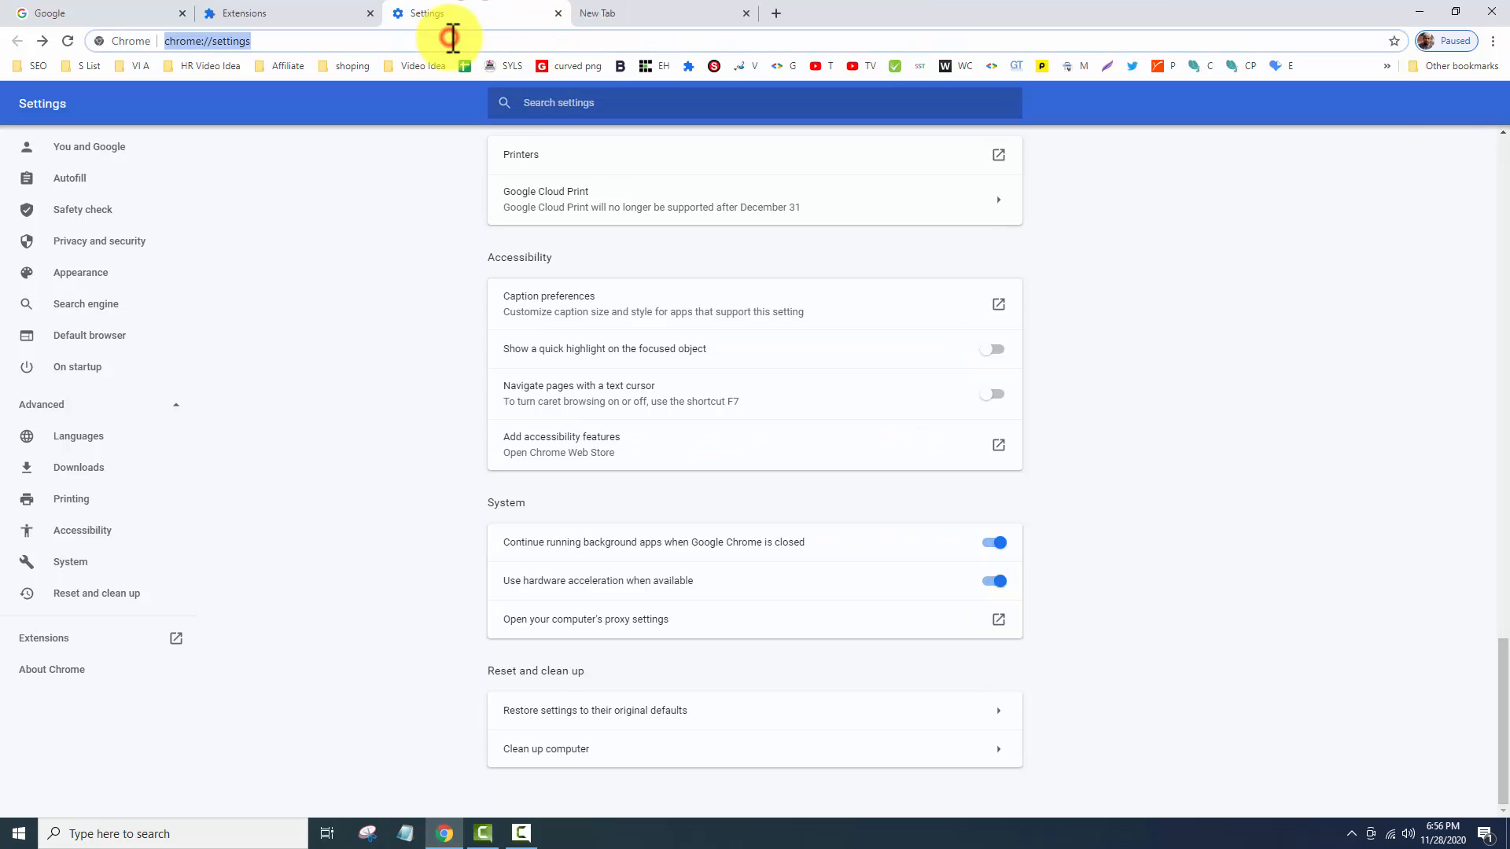
pyautogui.write('tes')
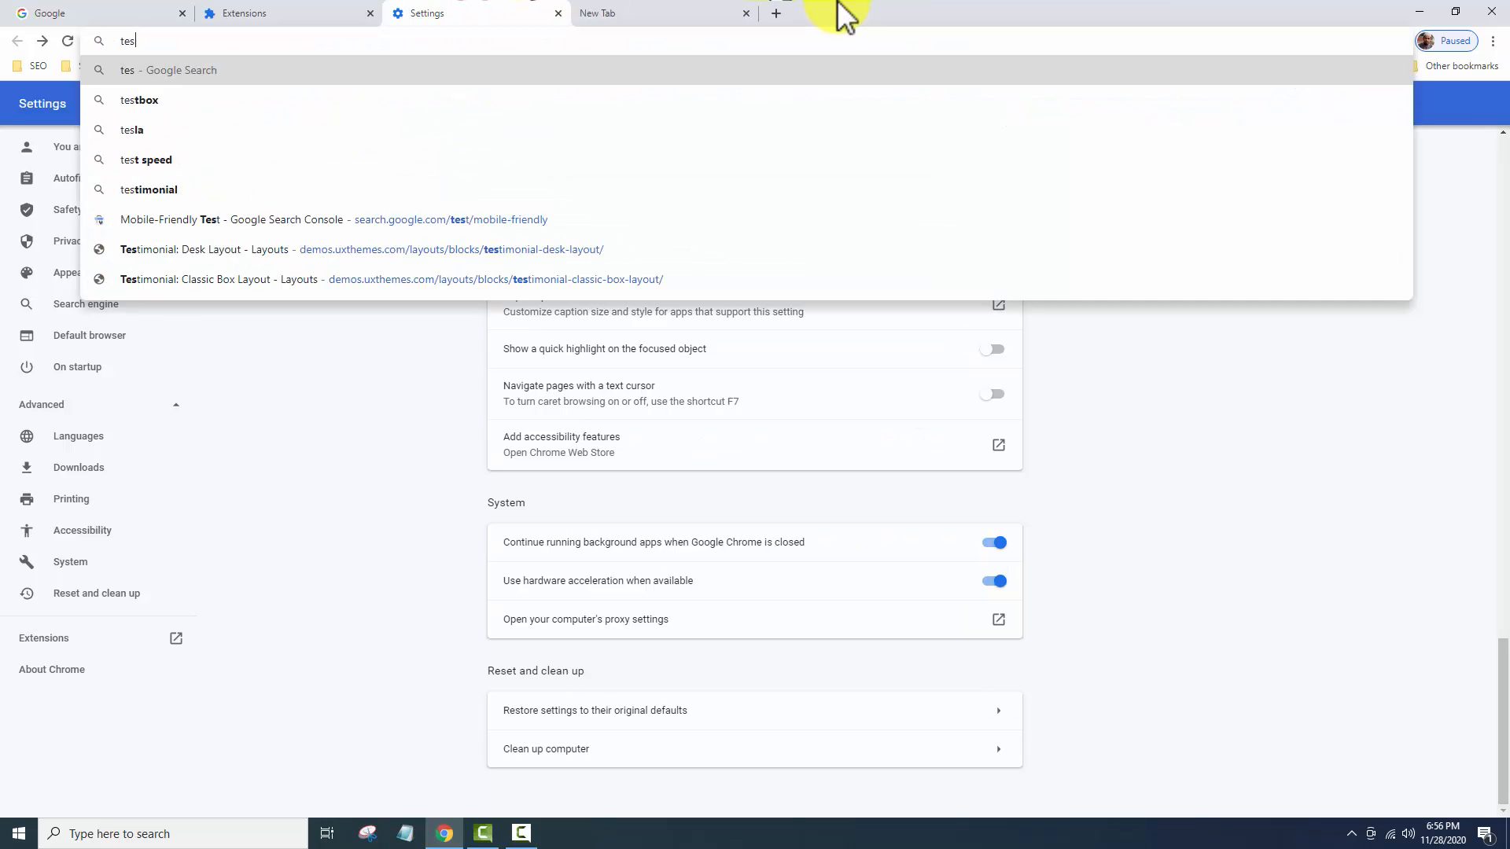
pyautogui.click(138, 99)
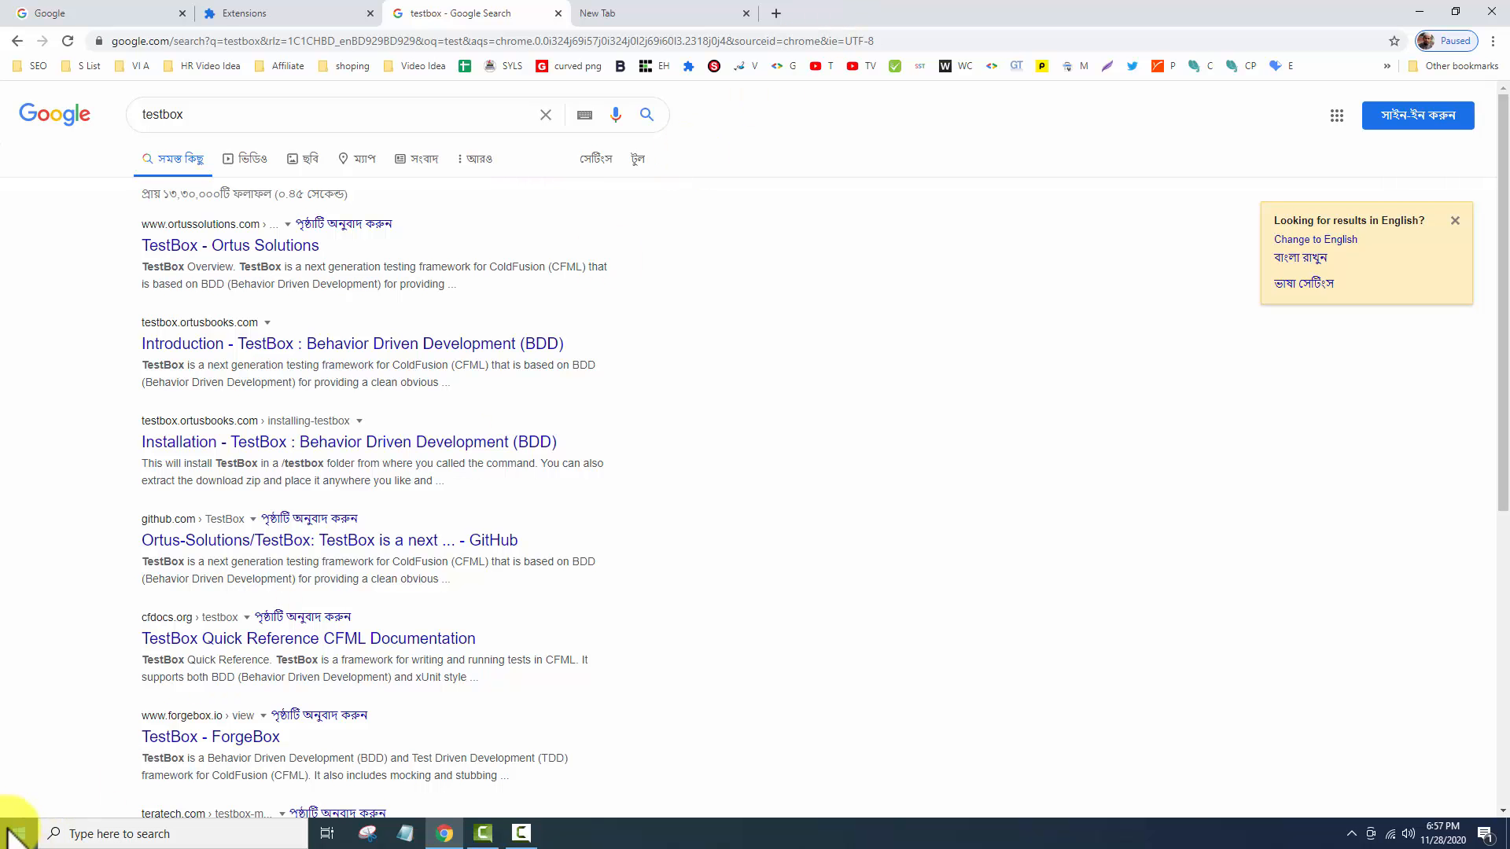
pyautogui.click(12, 834)
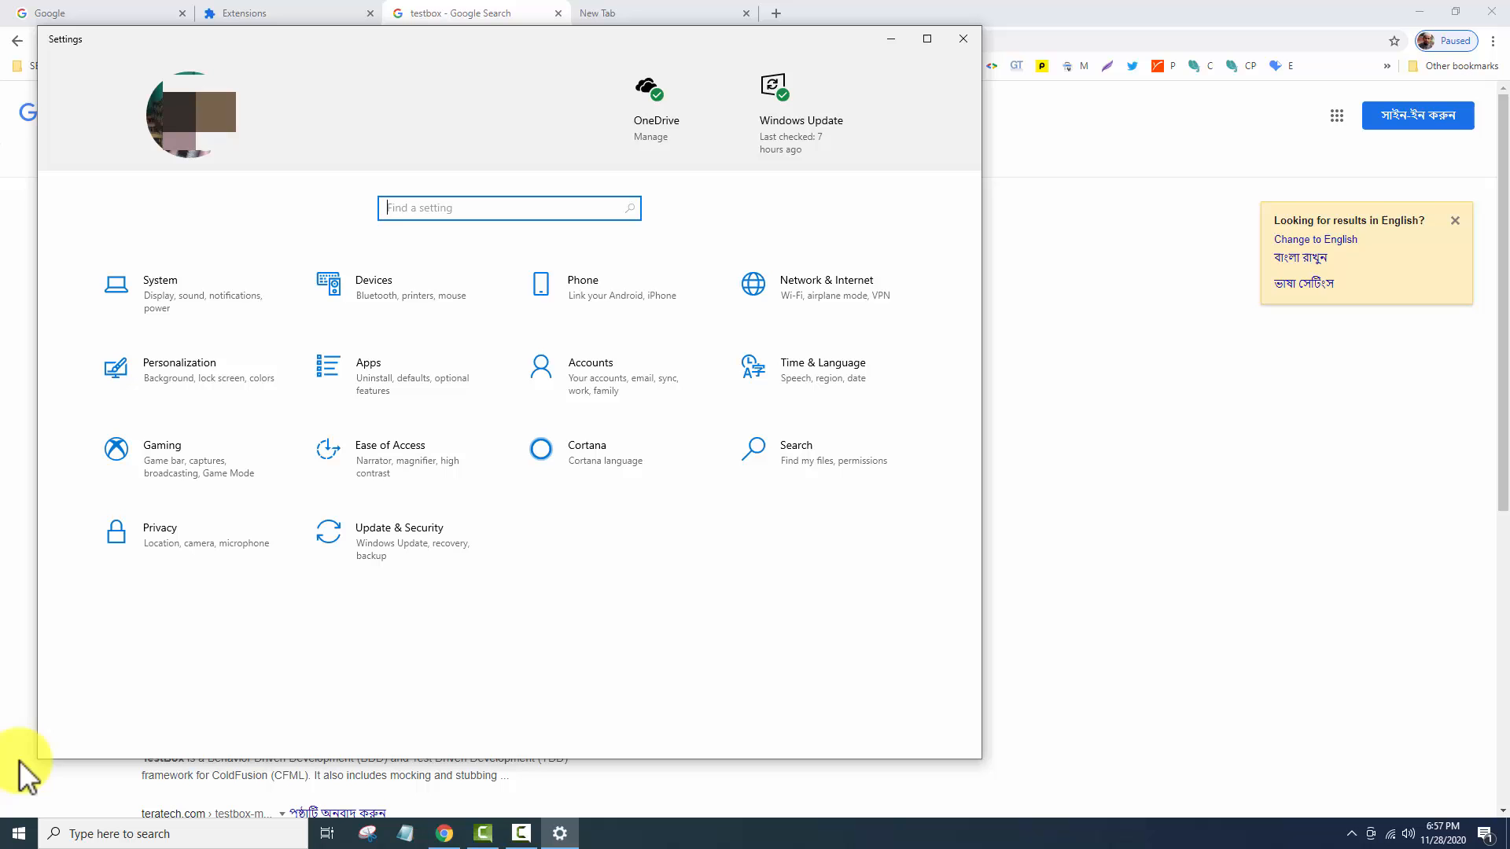
pyautogui.moveTo(307, 657)
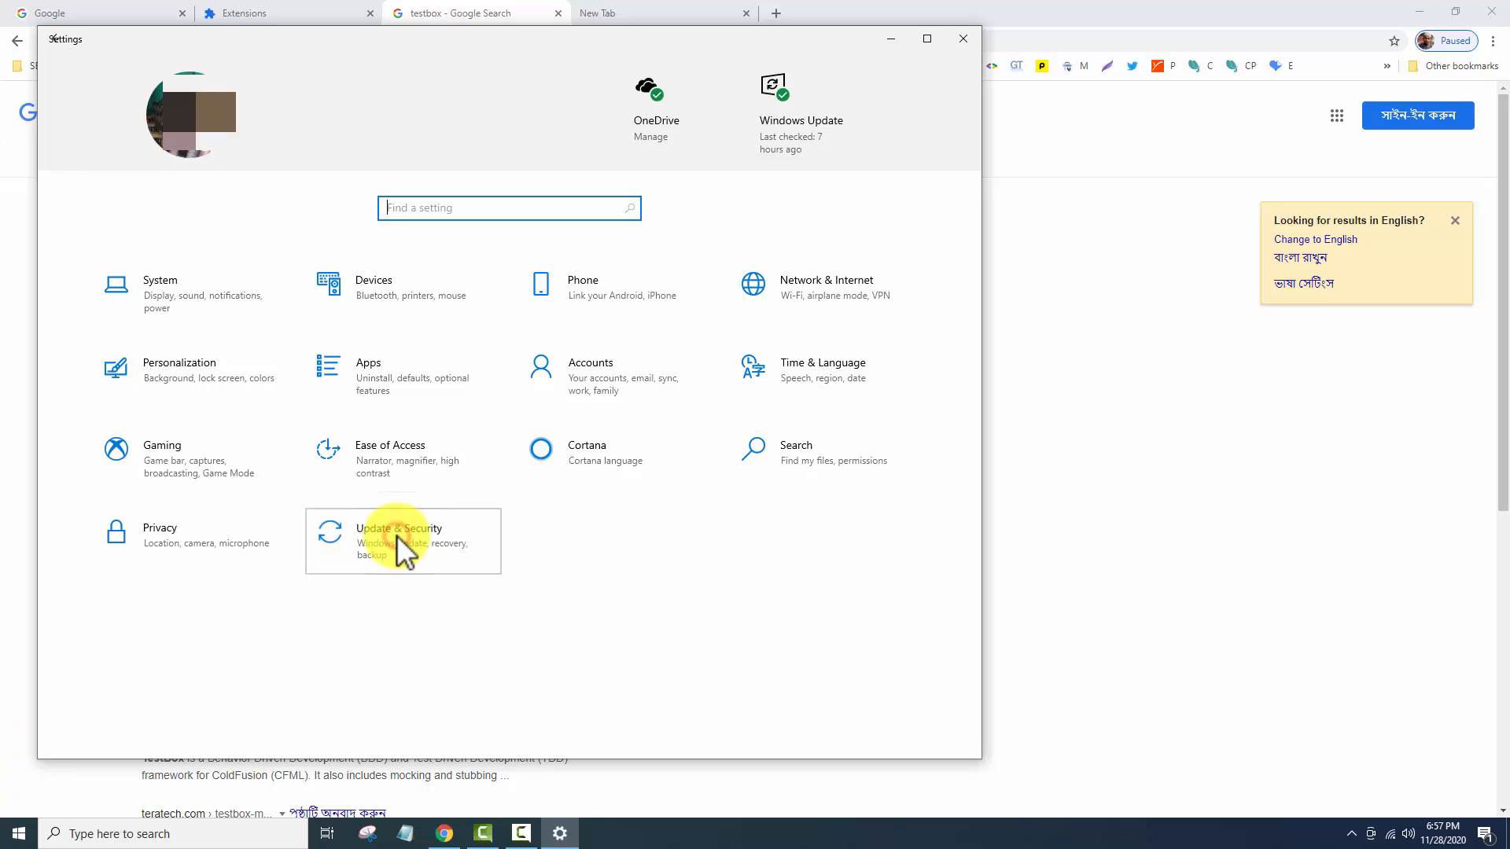
# Step: Go to Update & Security and show the Windows Security page listing protection areas
pyautogui.click(398, 535)
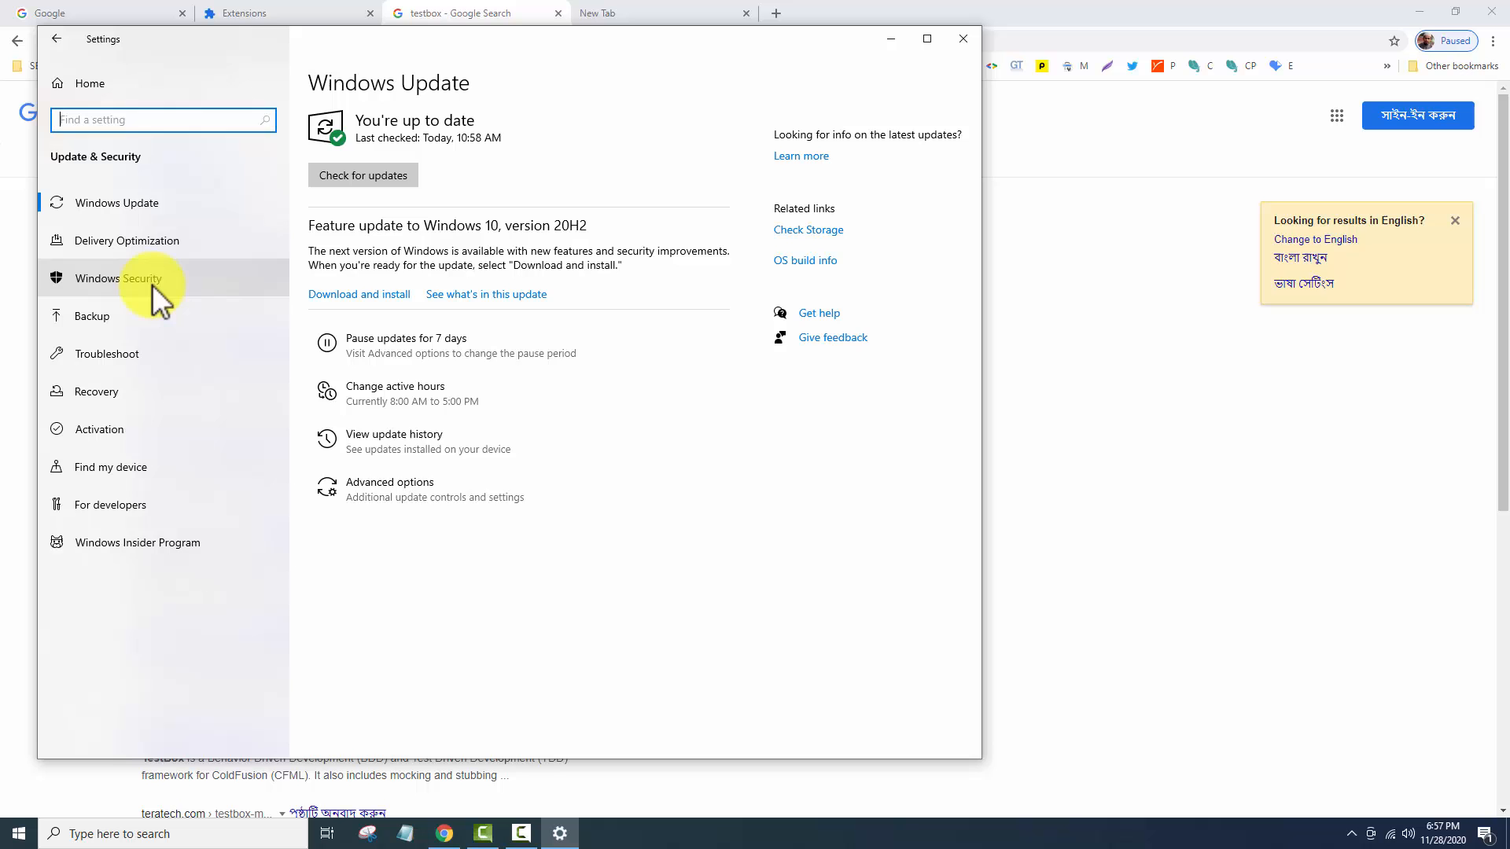
pyautogui.click(116, 278)
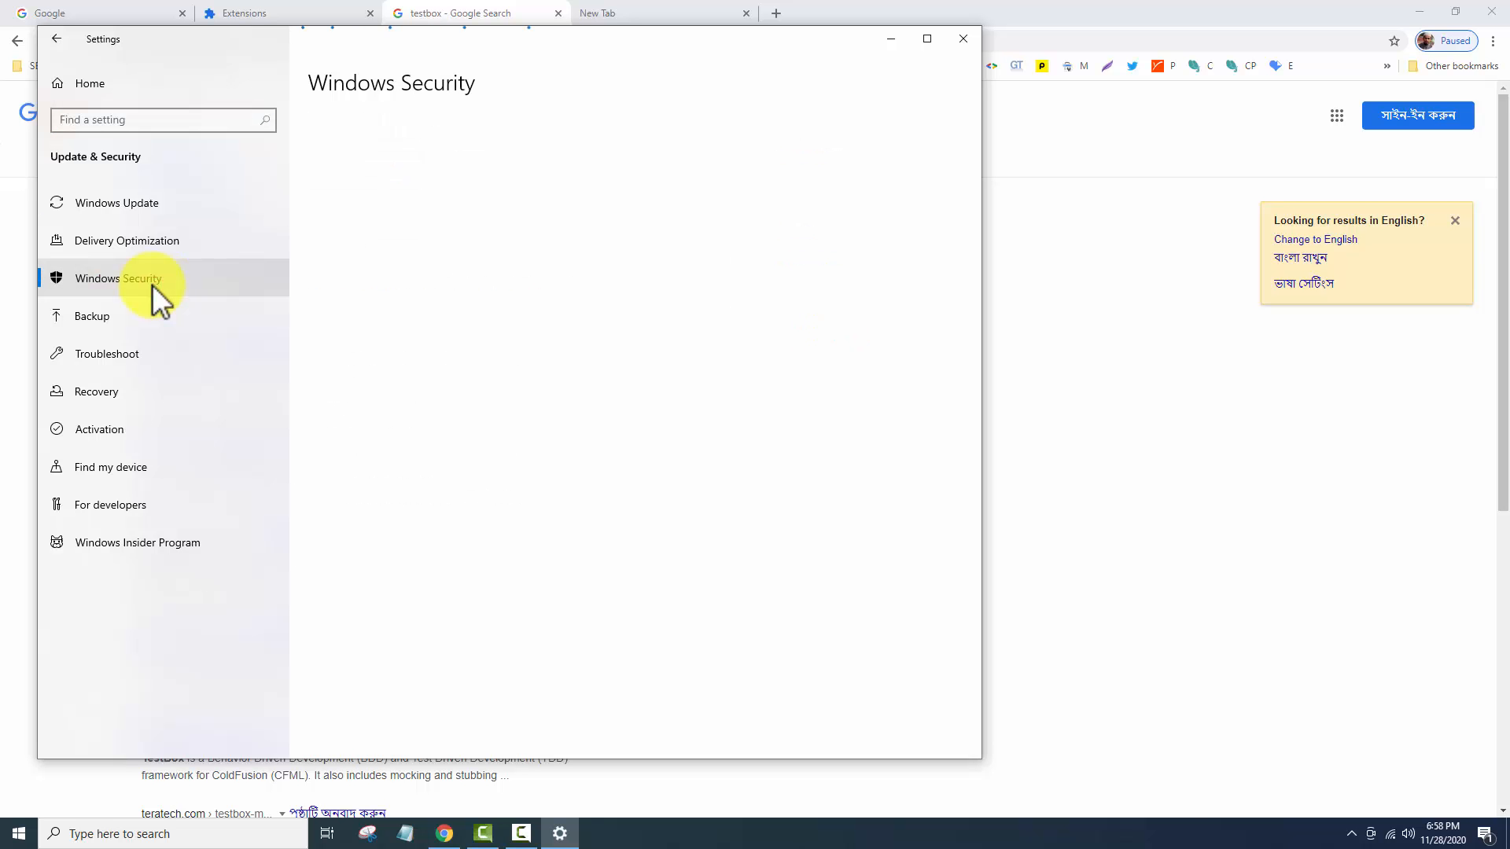
pyautogui.click(115, 279)
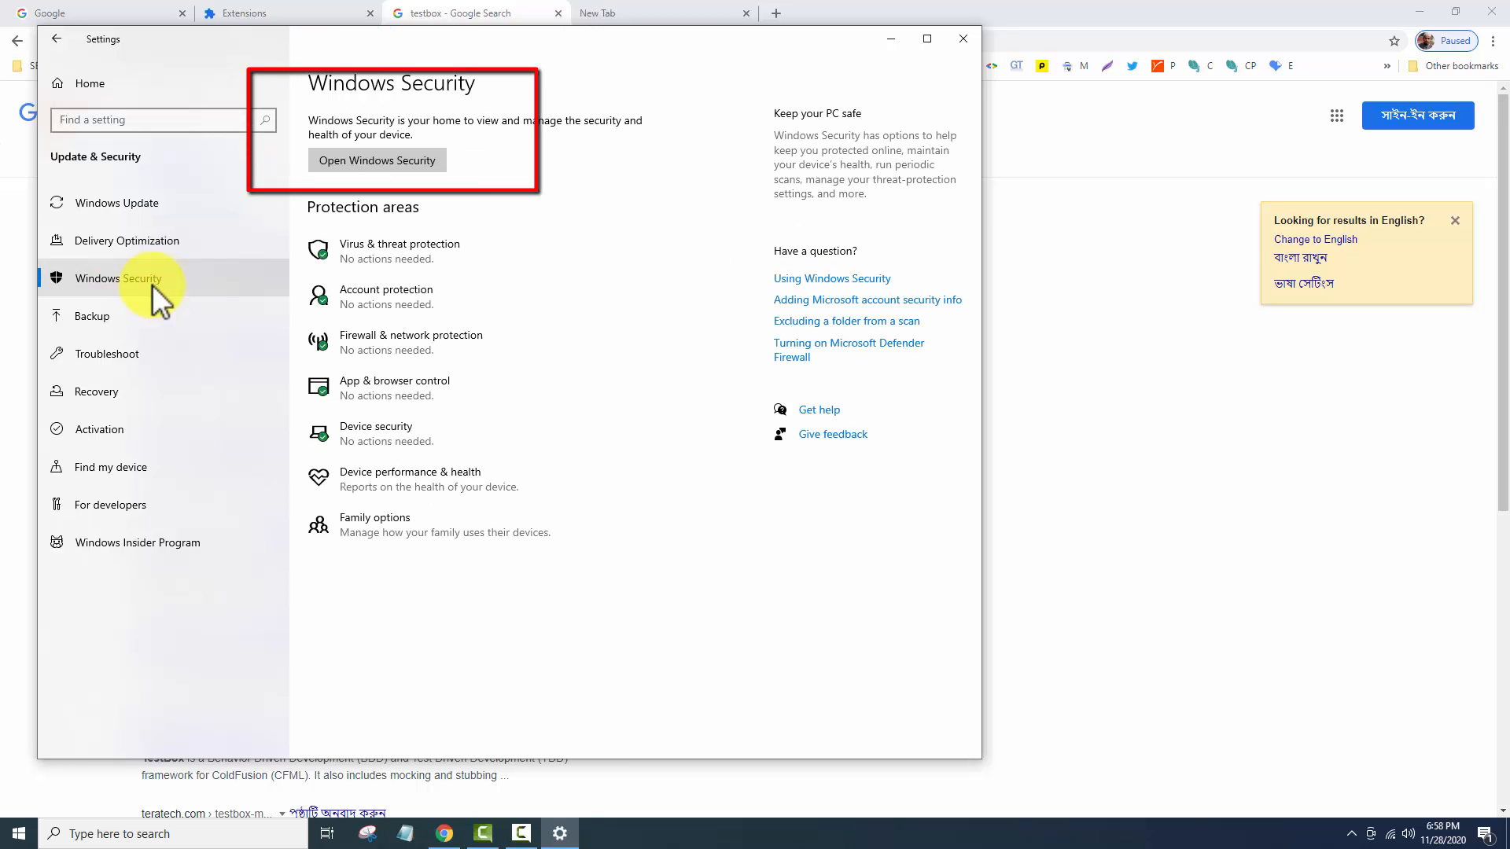
pyautogui.moveTo(198, 258)
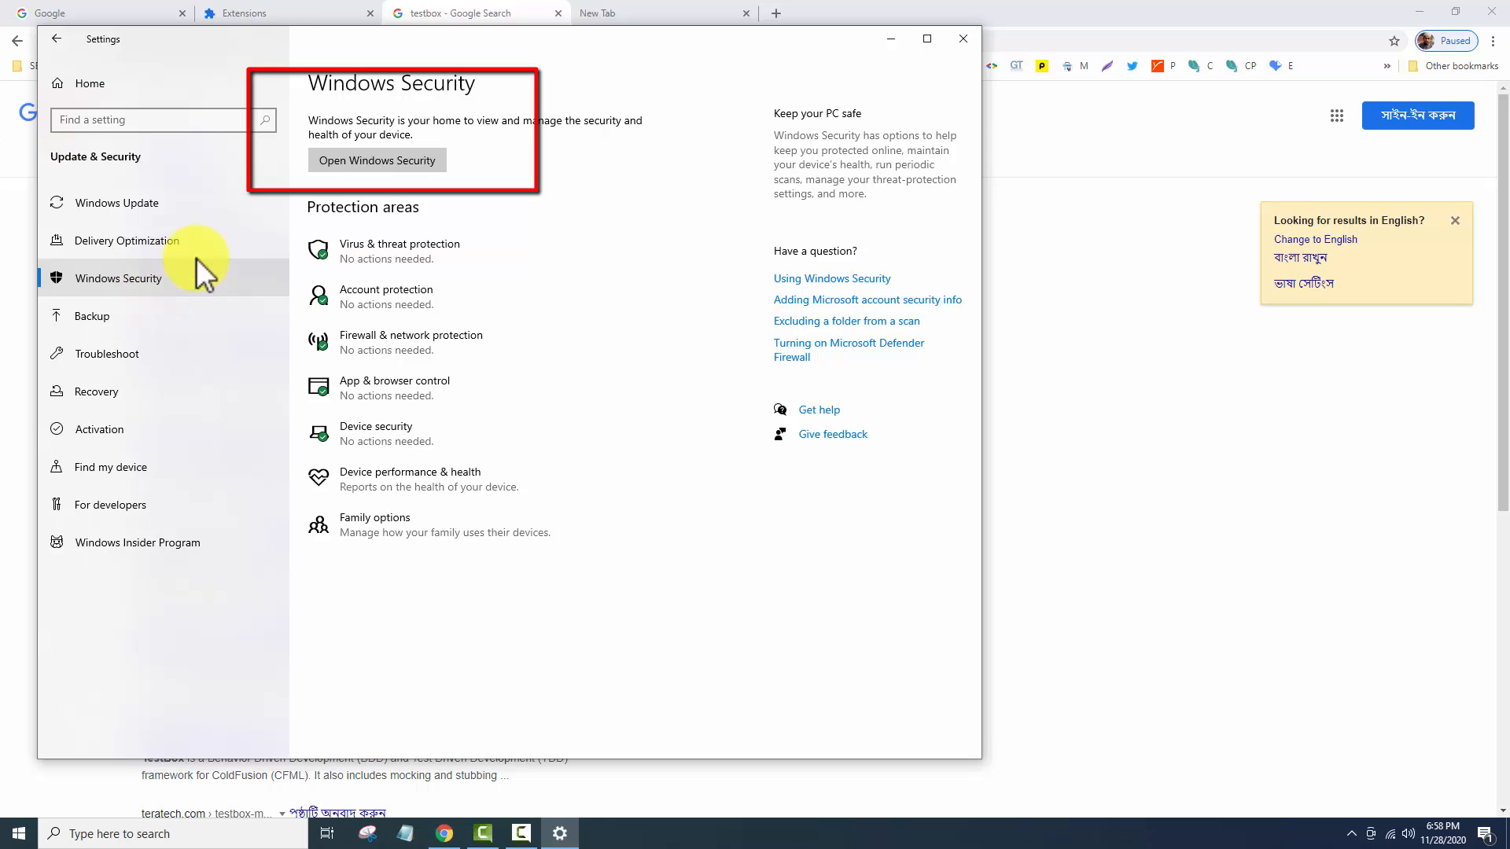
# Step: In Windows Security's Virus & threat protection, select Full scan and start it
pyautogui.click(376, 160)
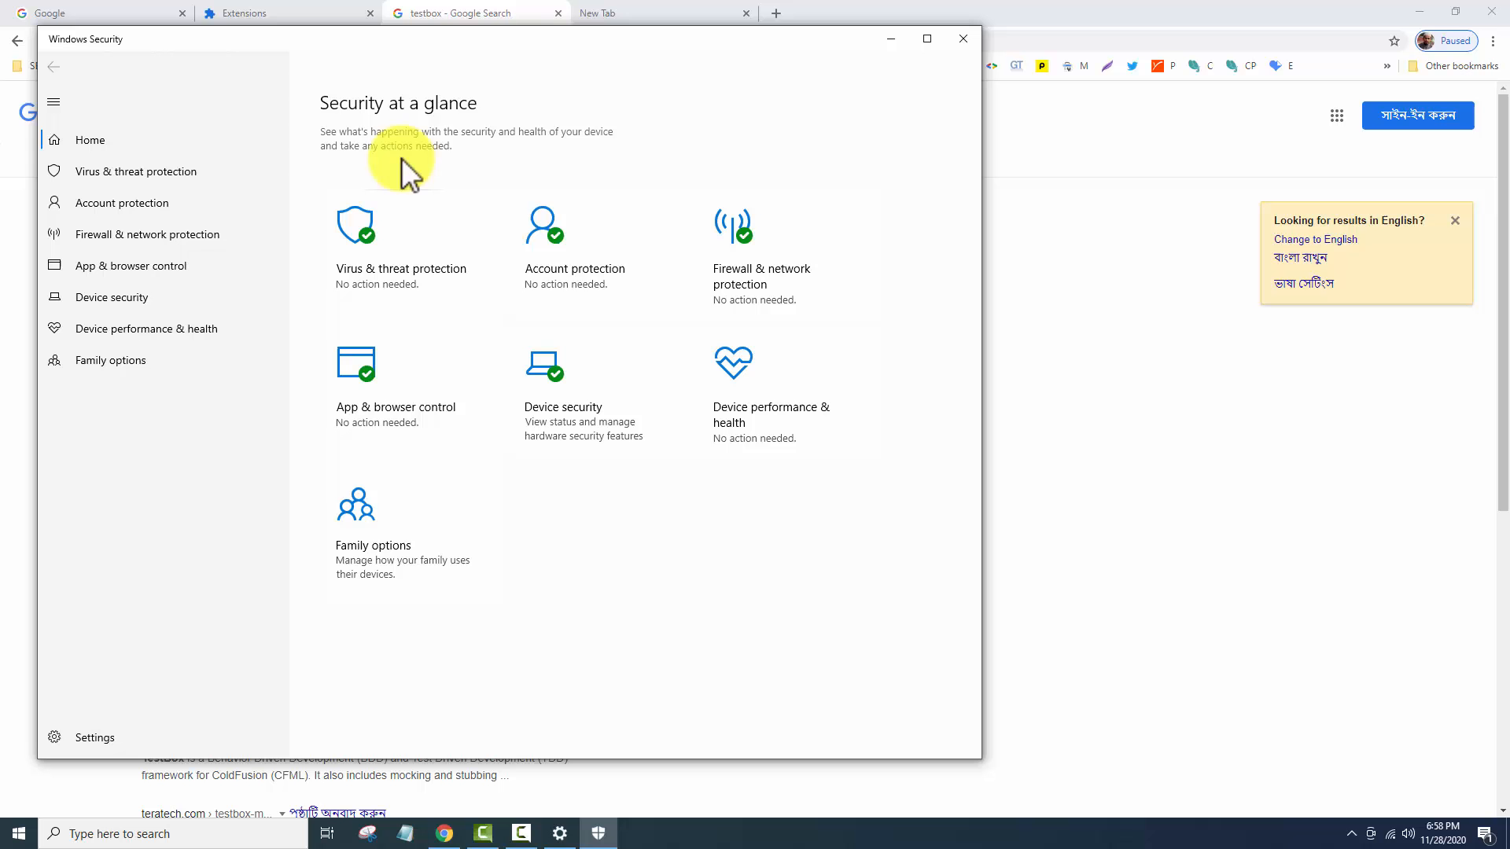
pyautogui.moveTo(385, 217)
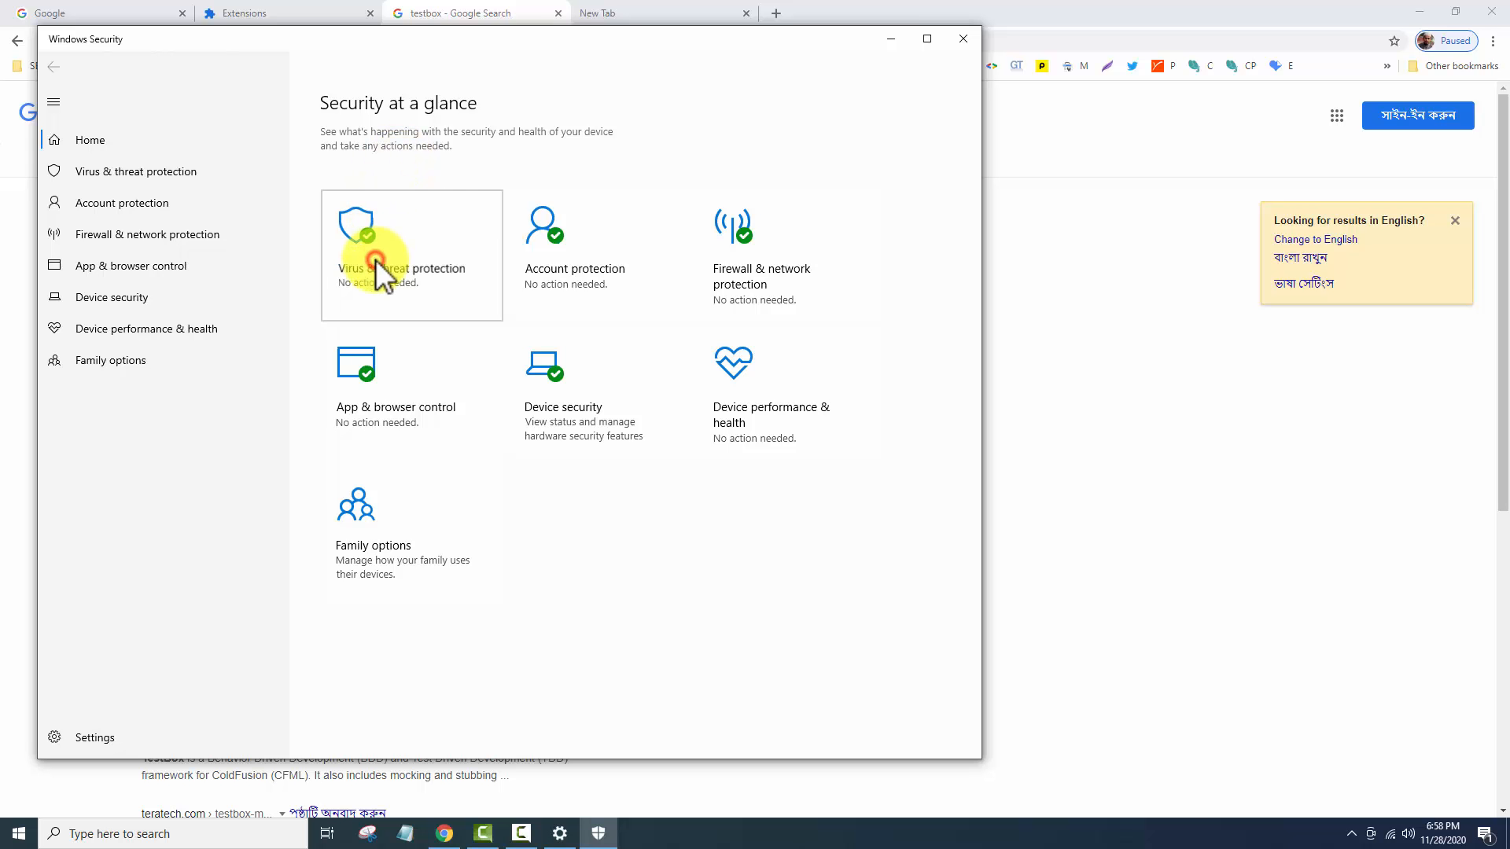
pyautogui.click(410, 255)
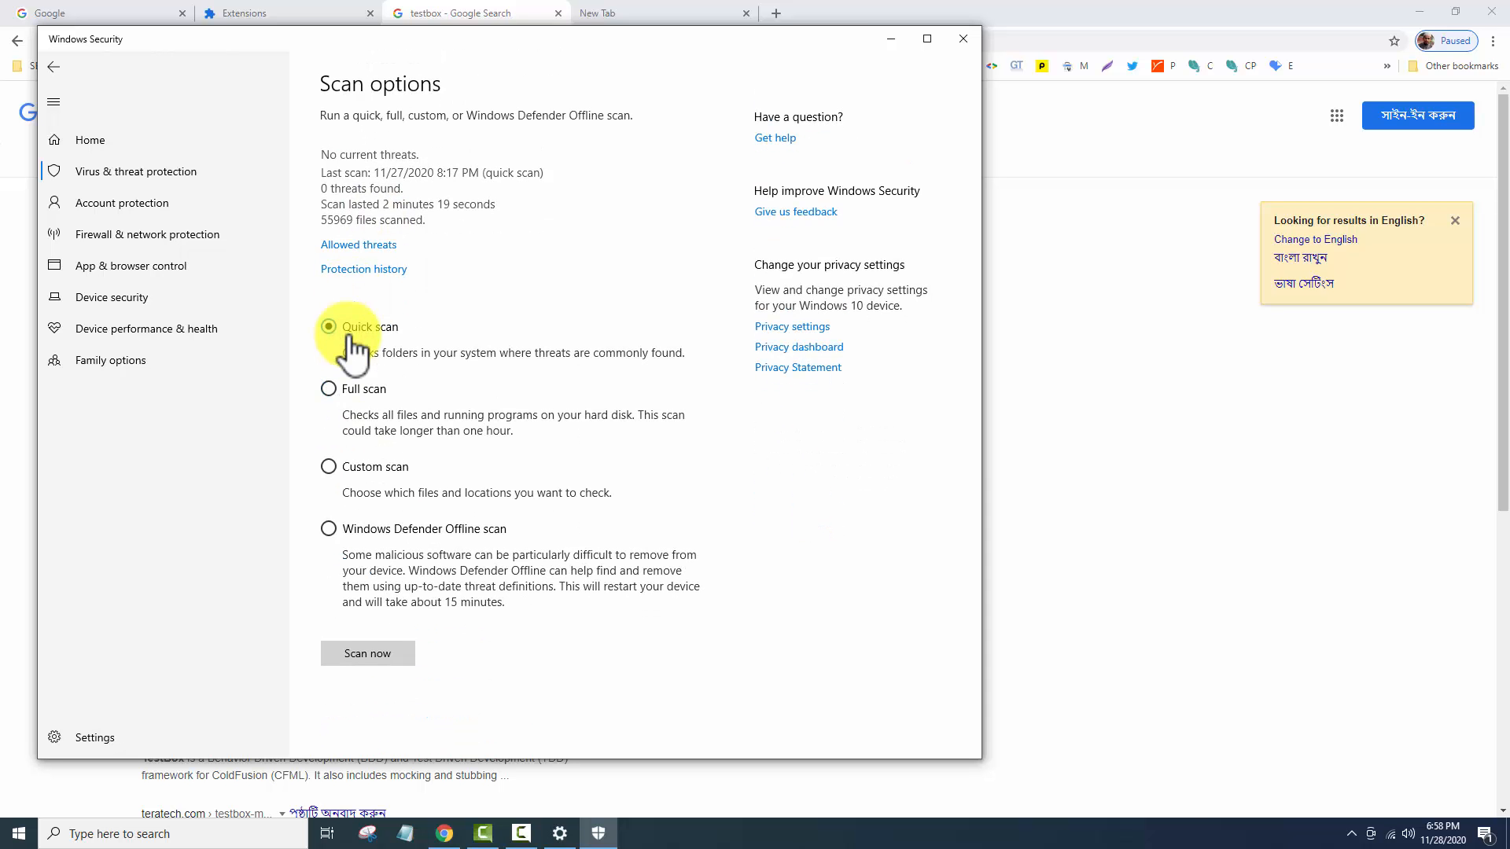
pyautogui.click(329, 389)
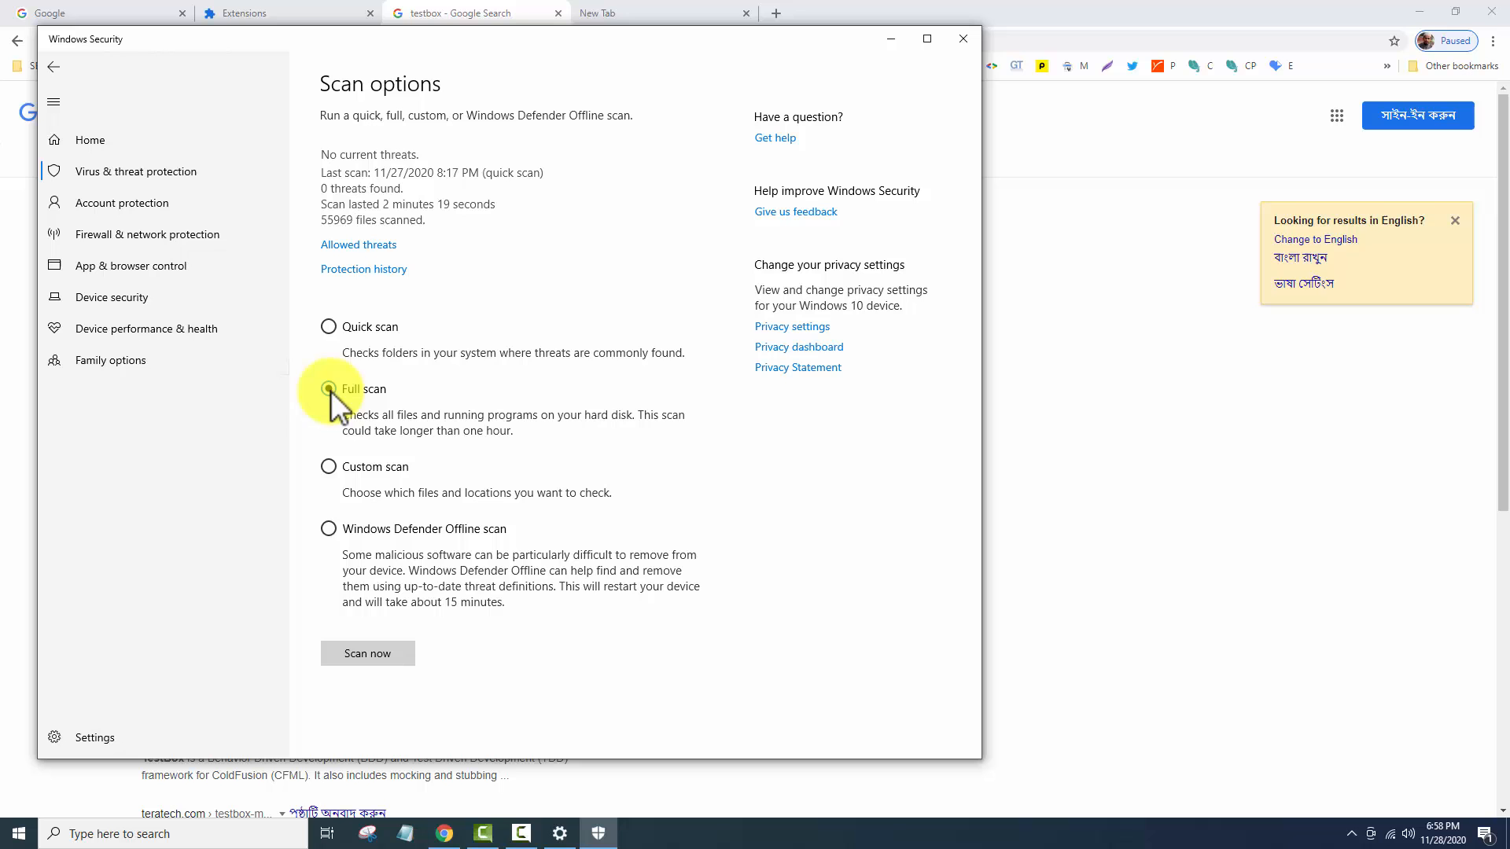
pyautogui.click(366, 652)
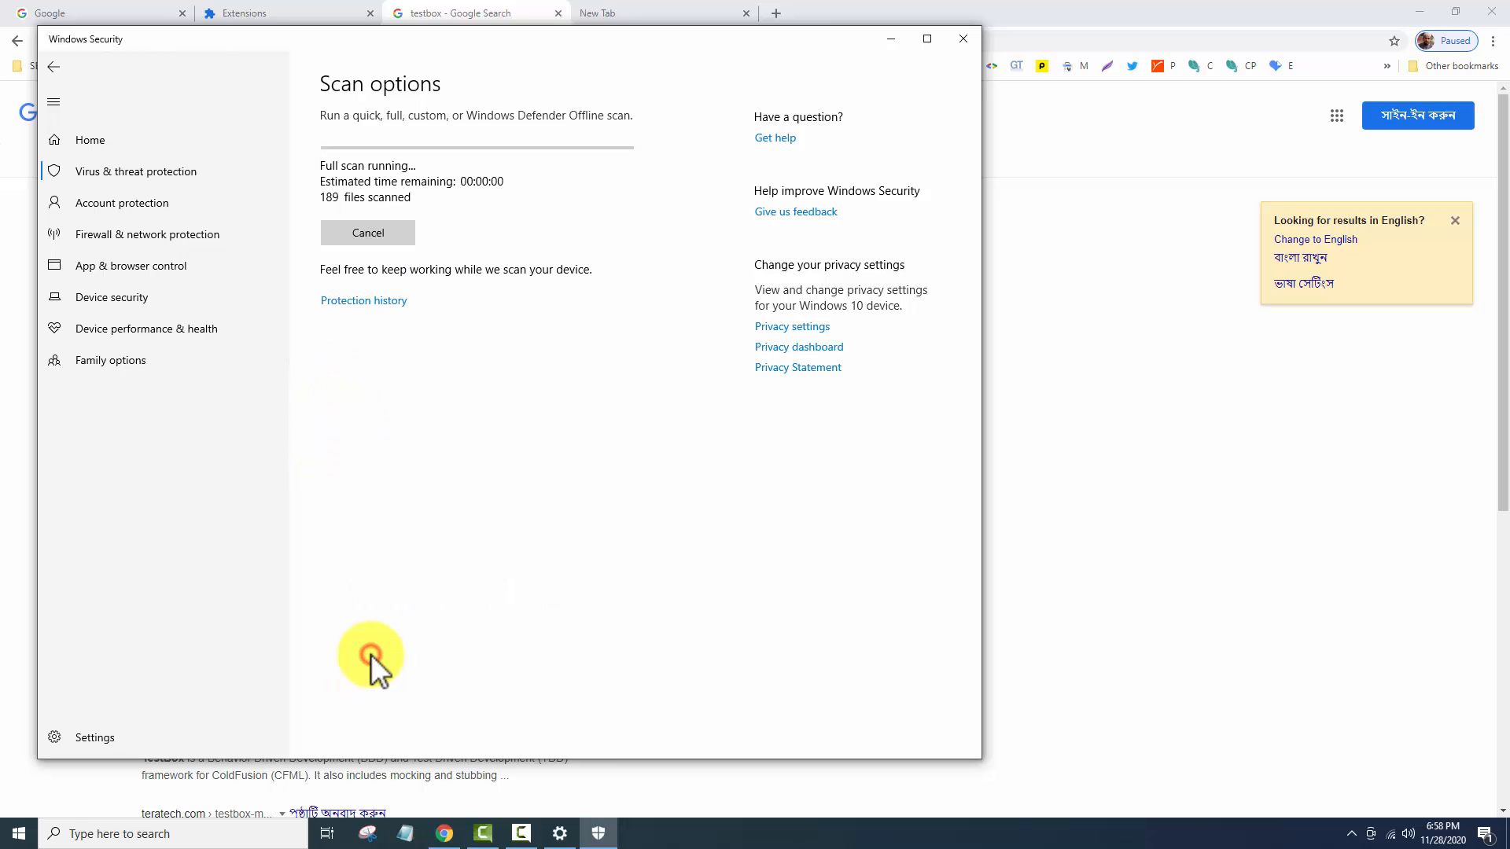
pyautogui.moveTo(398, 554)
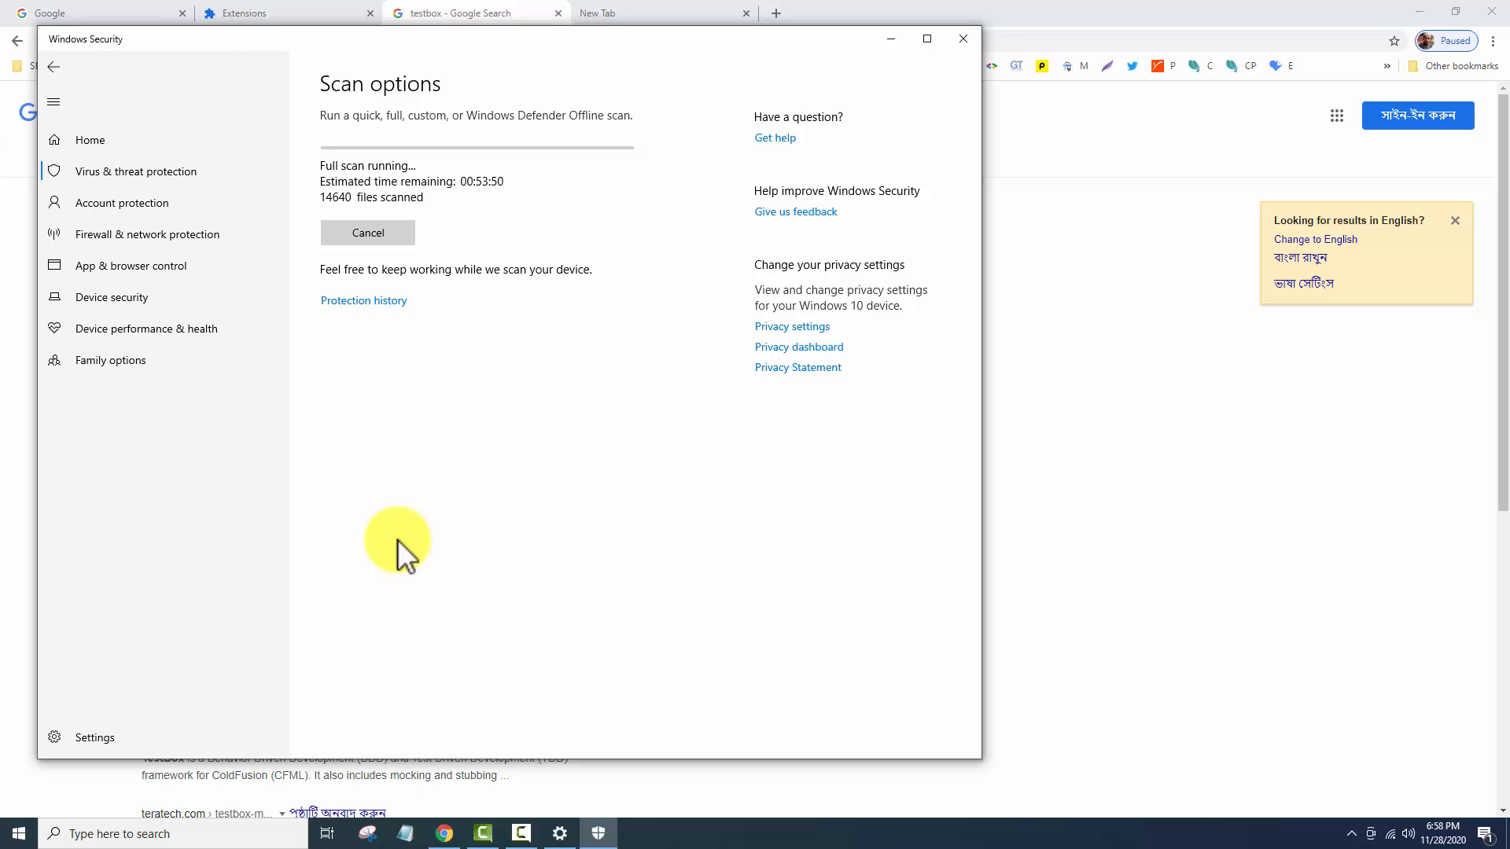
pyautogui.moveTo(394, 534)
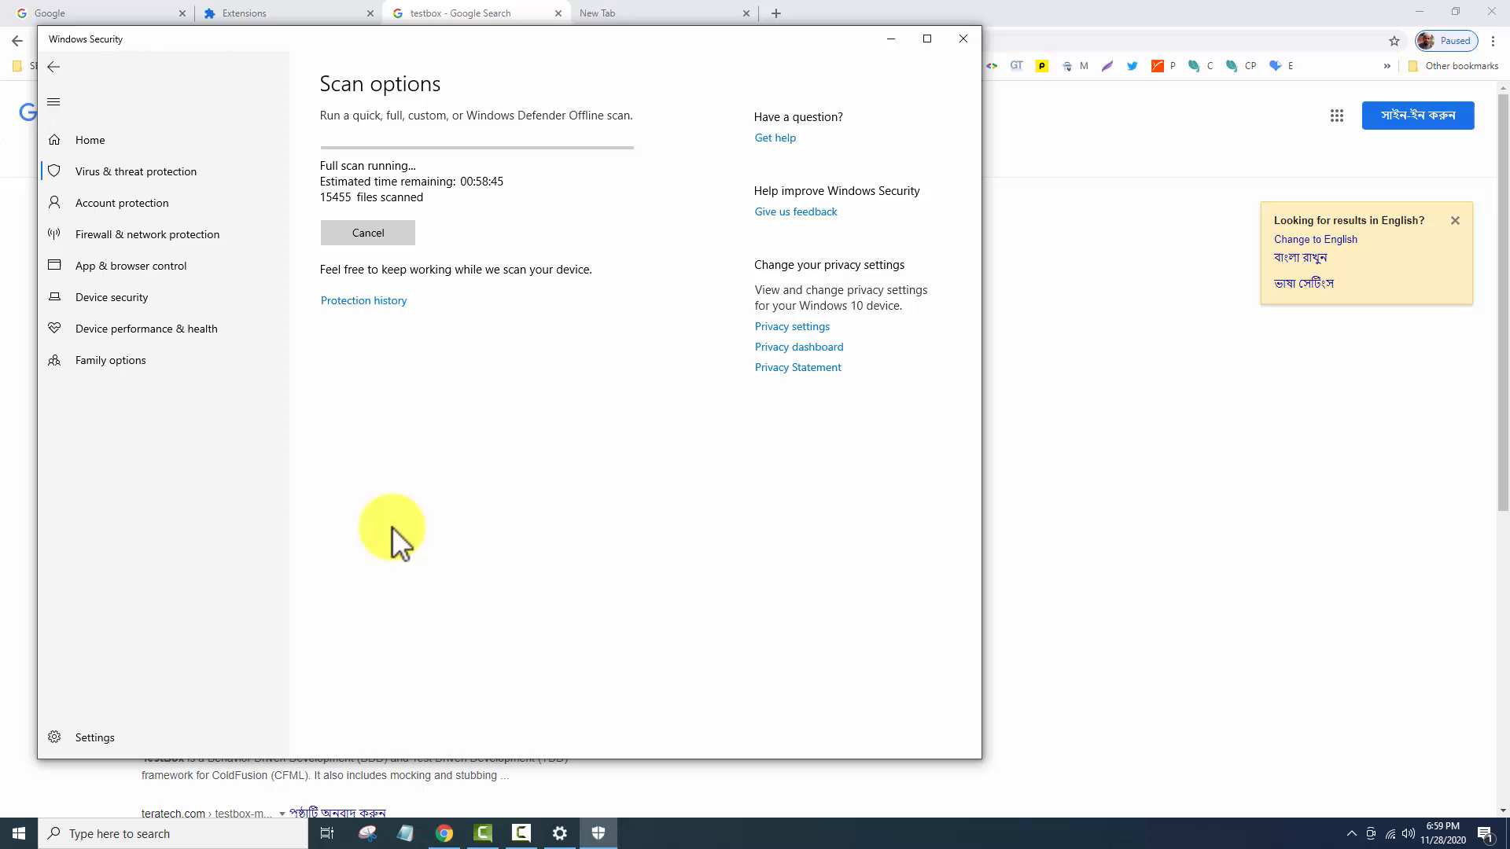